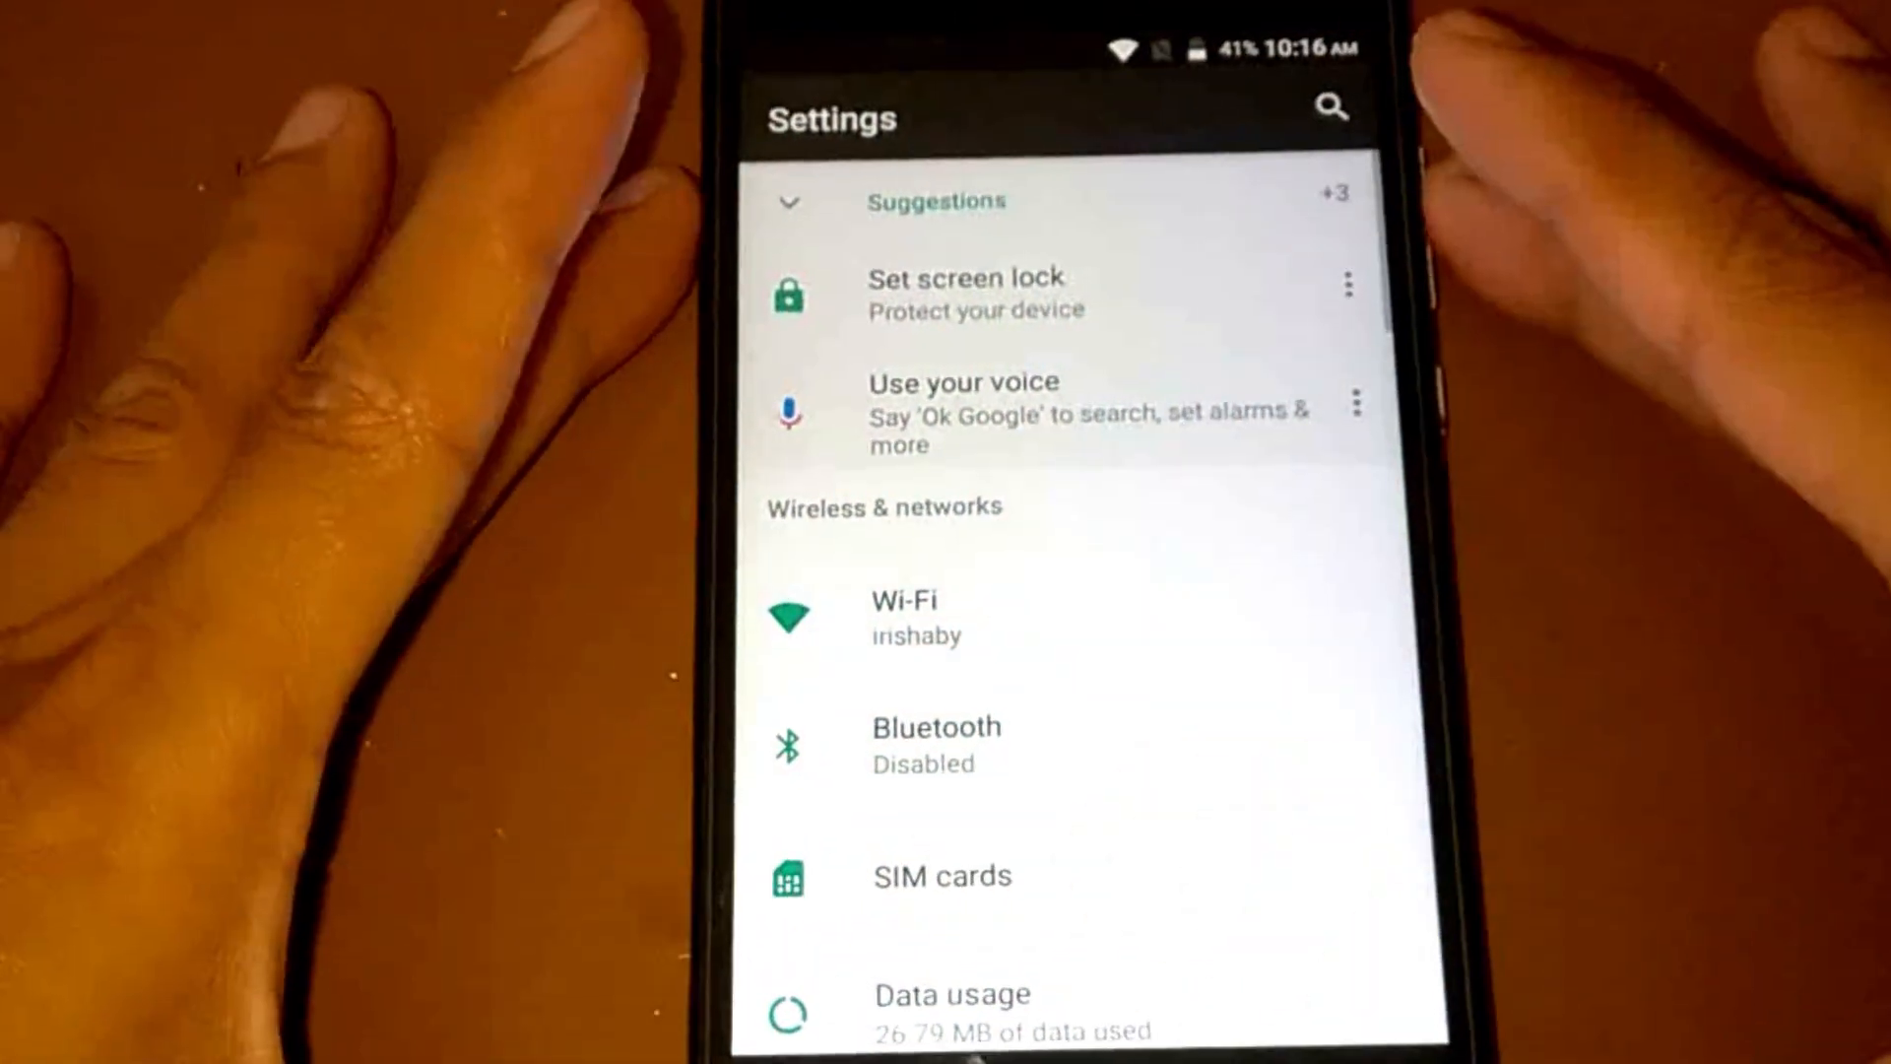
# - Leave Settings and bring up the launcher's alphabetical app drawer
pyautogui.click(942, 875)
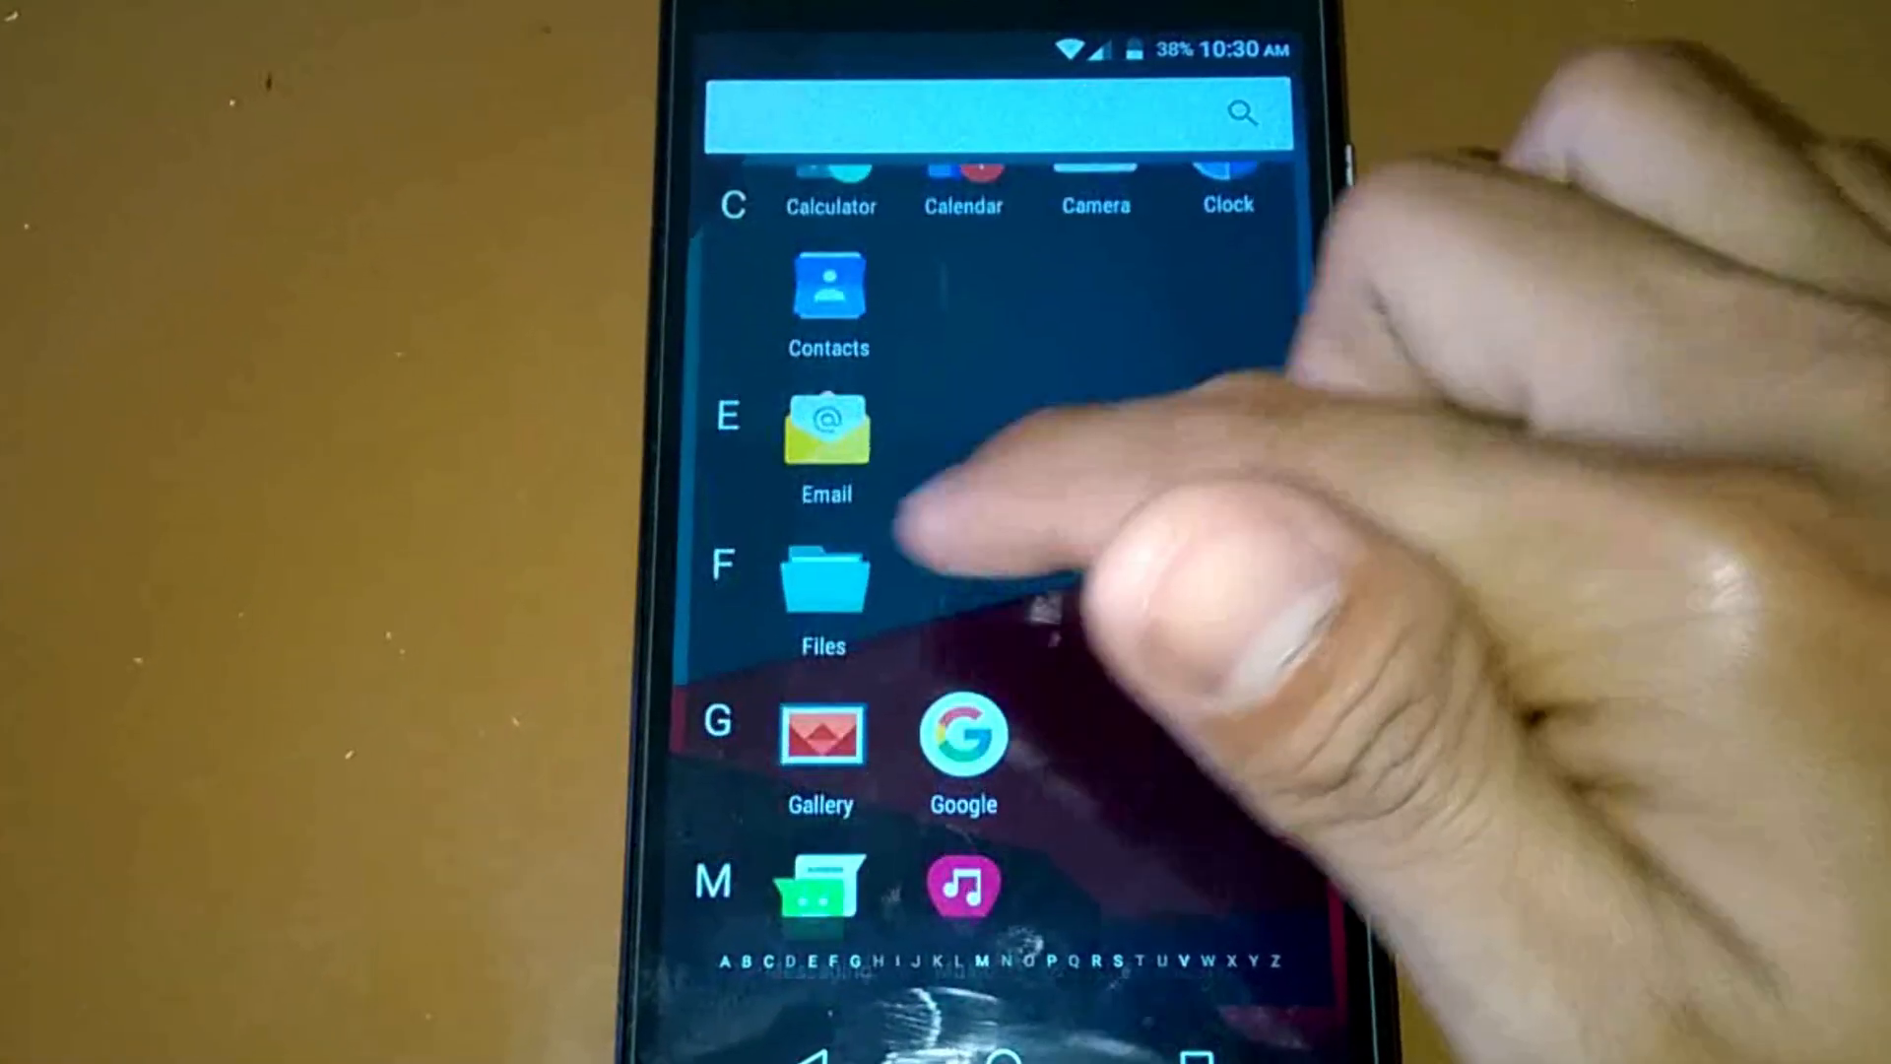
# - Launch the Files app onto the sdcard1 folder listing
pyautogui.click(823, 579)
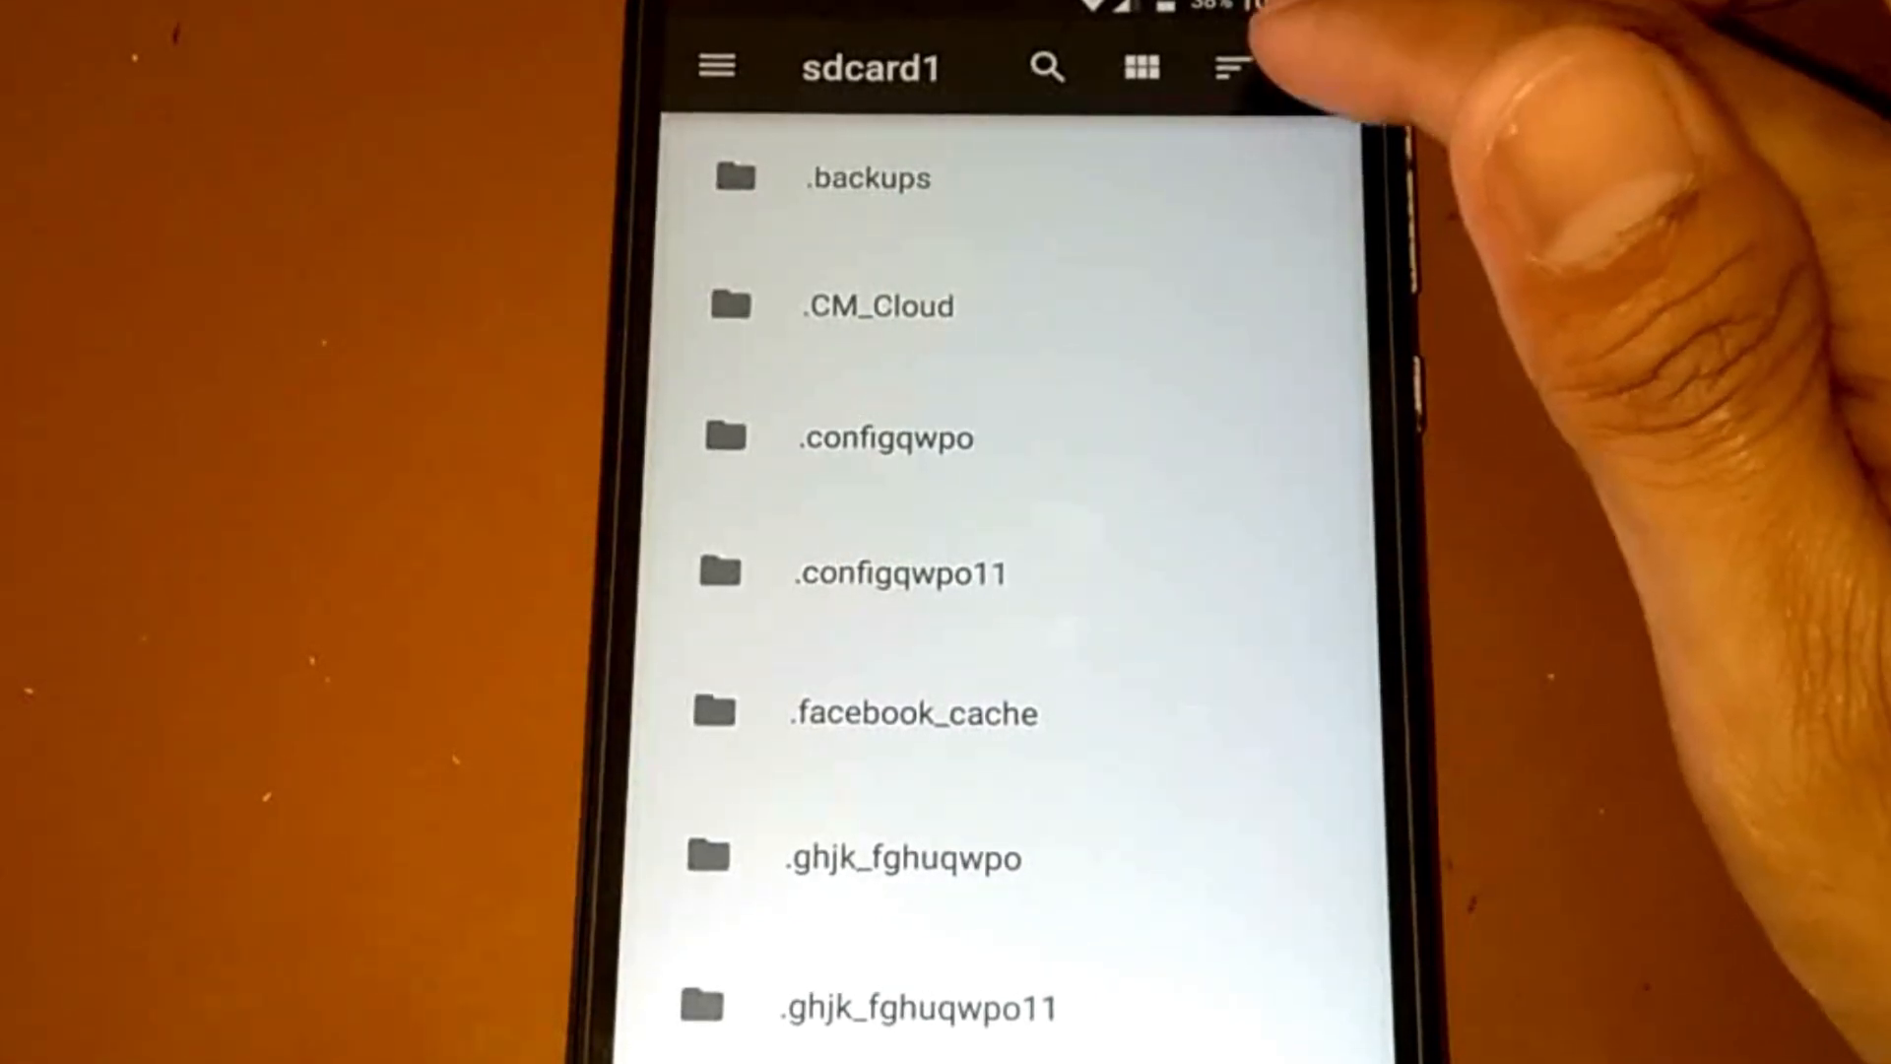
# - Switch Files to the CAM-L21 internal storage via Storage settings from the overflow menu
pyautogui.click(1230, 67)
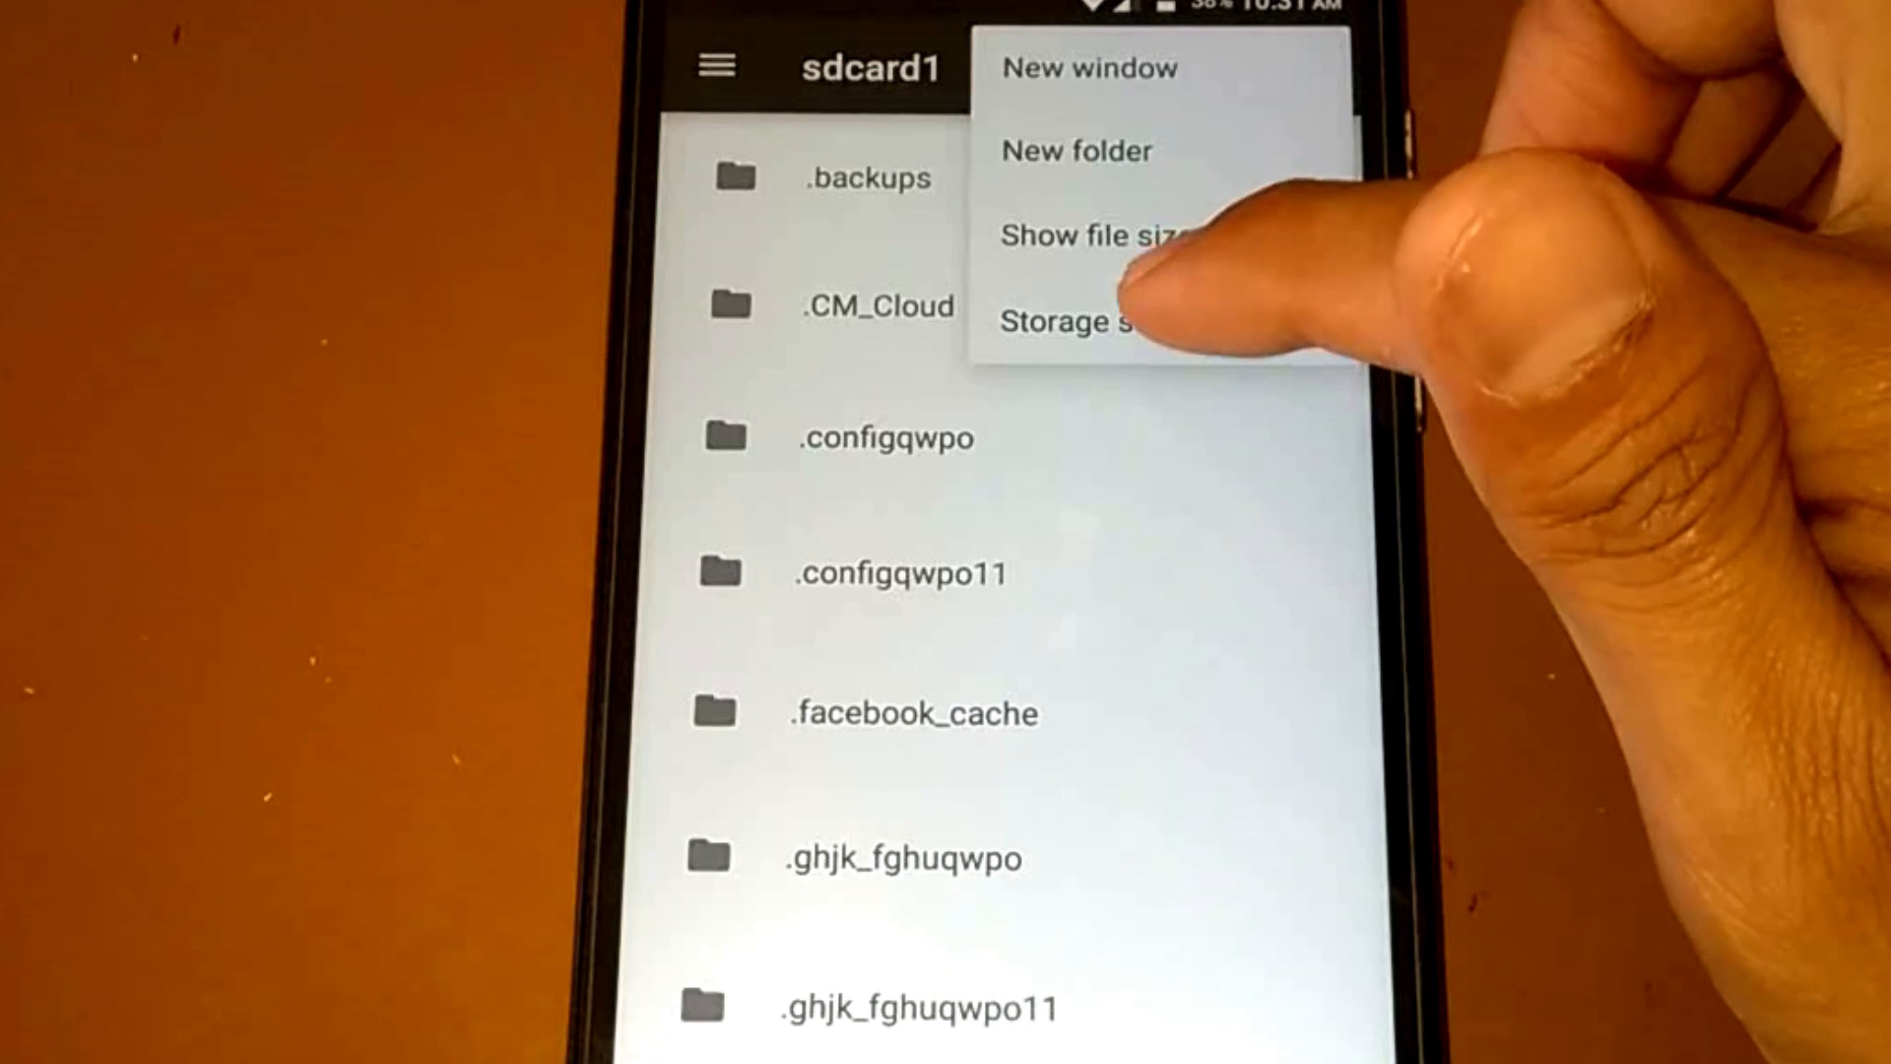
pyautogui.click(1073, 321)
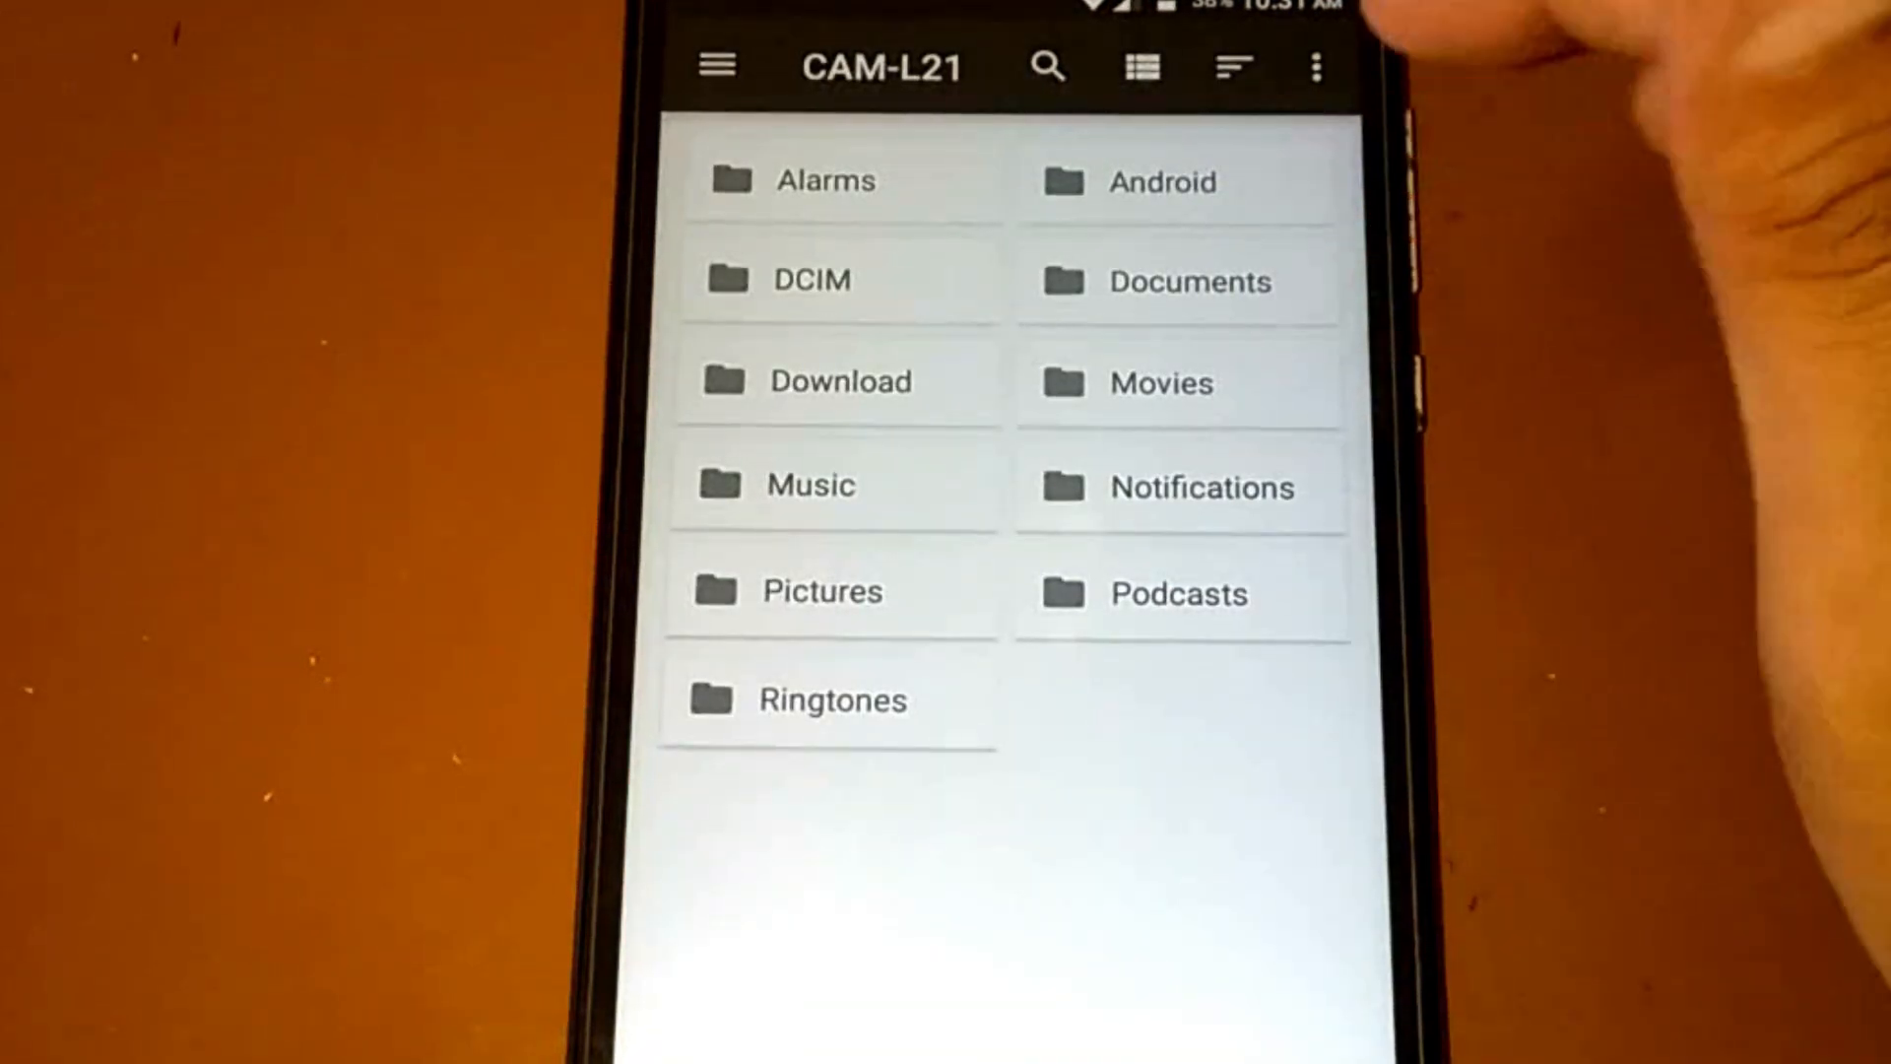
# - Exit Files and reach the launcher's Grid size choices with Condensed selected
pyautogui.click(1318, 65)
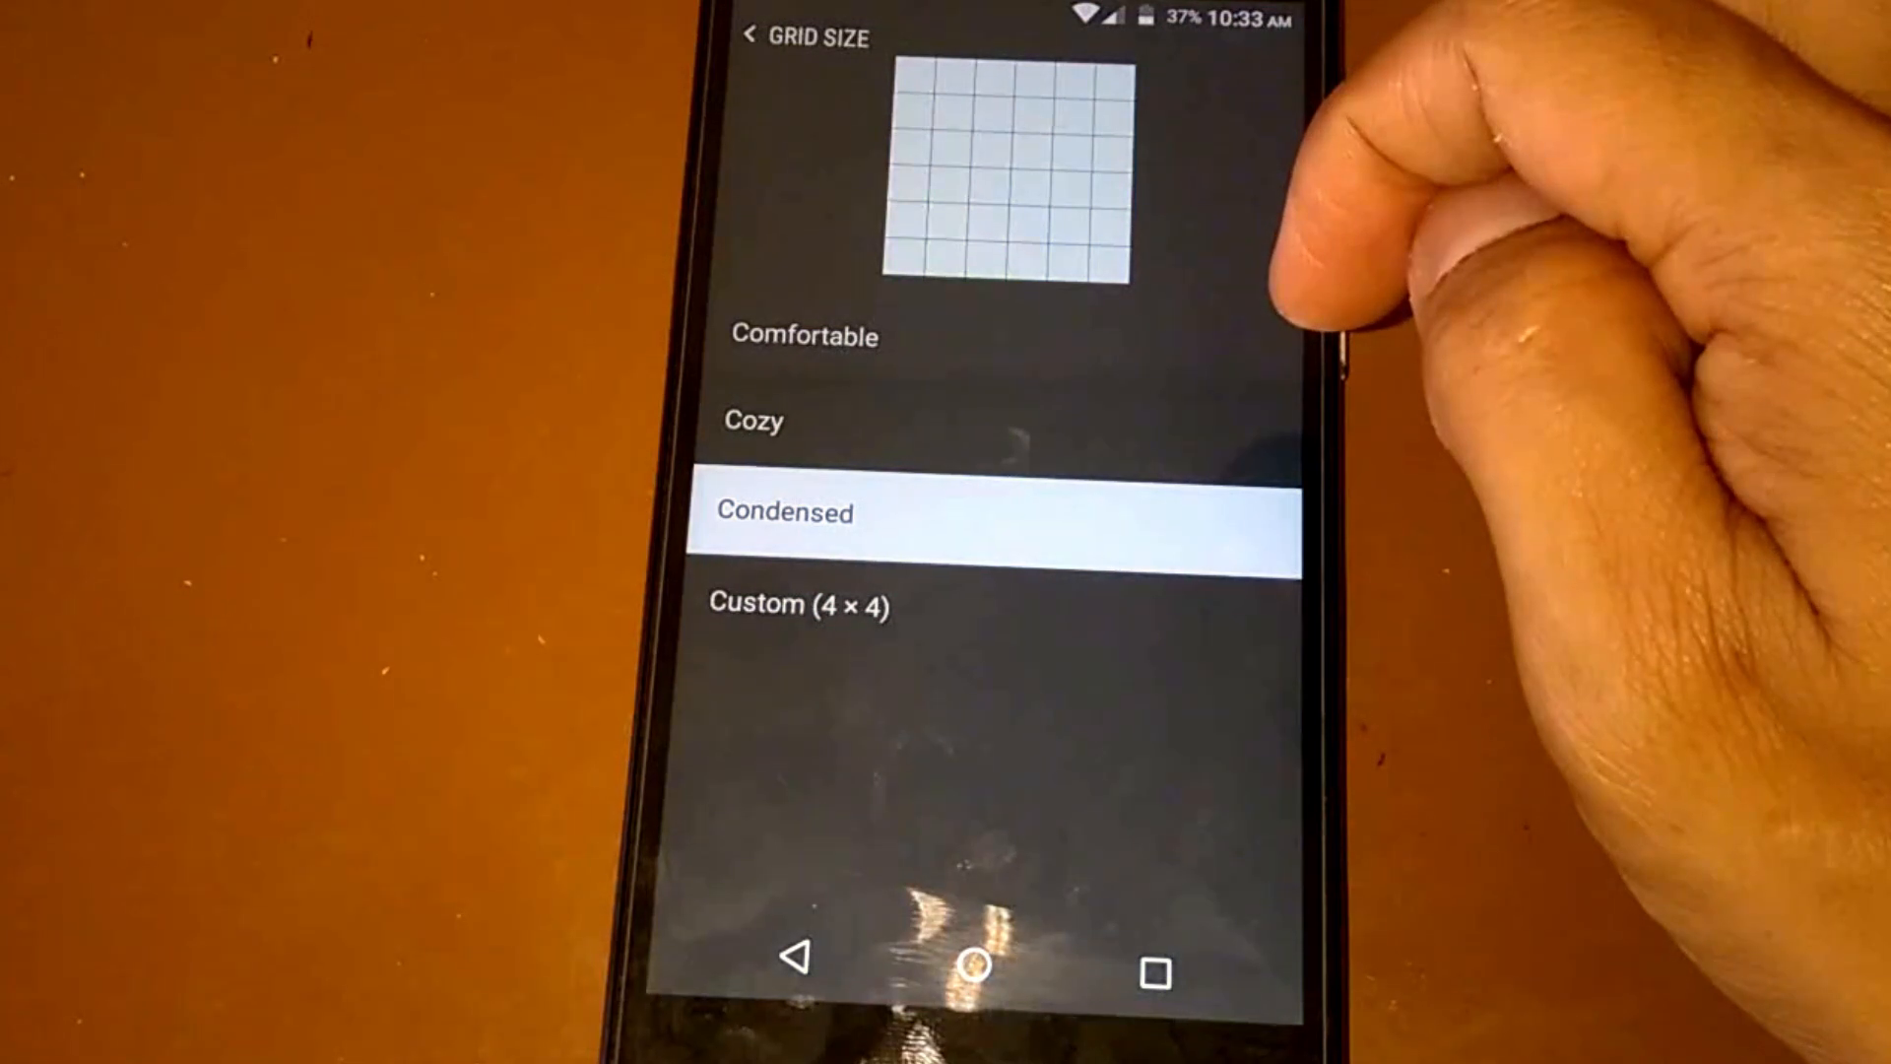
# - Confirm the Condensed grid size and reach Protected apps under App settings
pyautogui.click(782, 512)
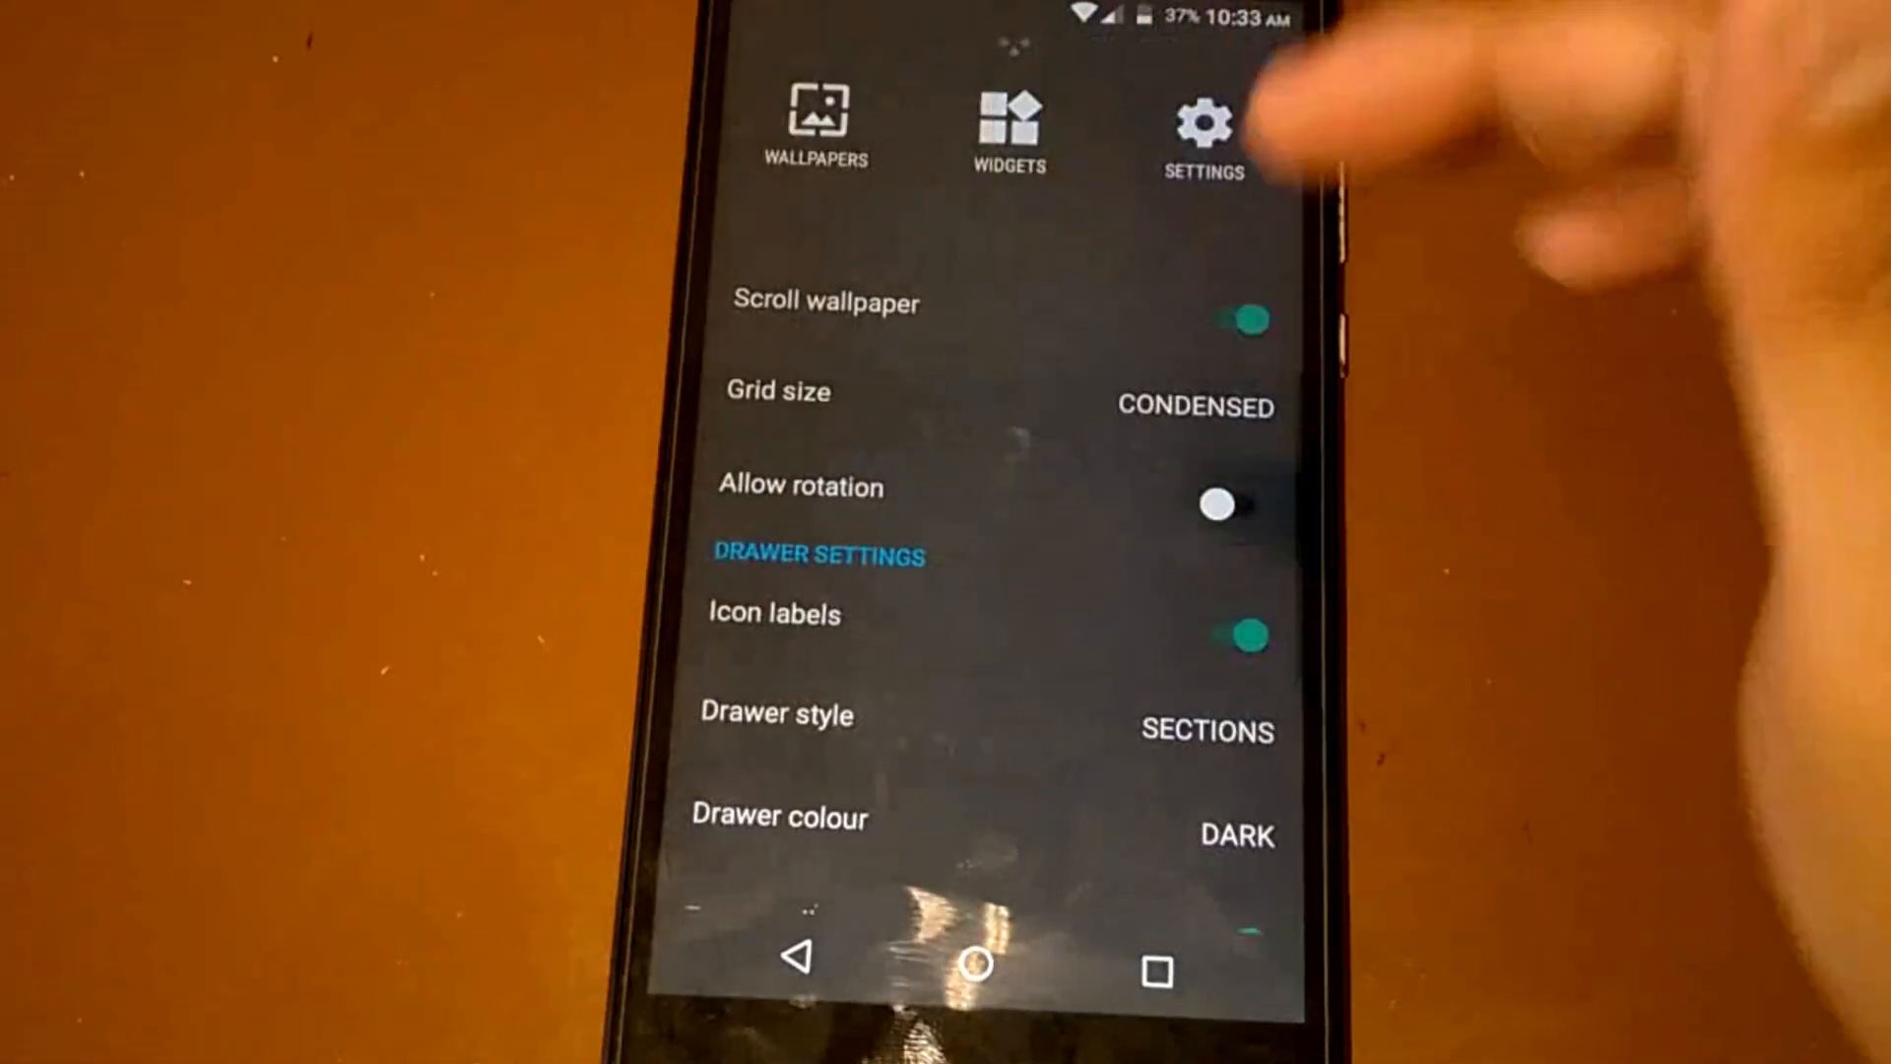
pyautogui.scroll(3)
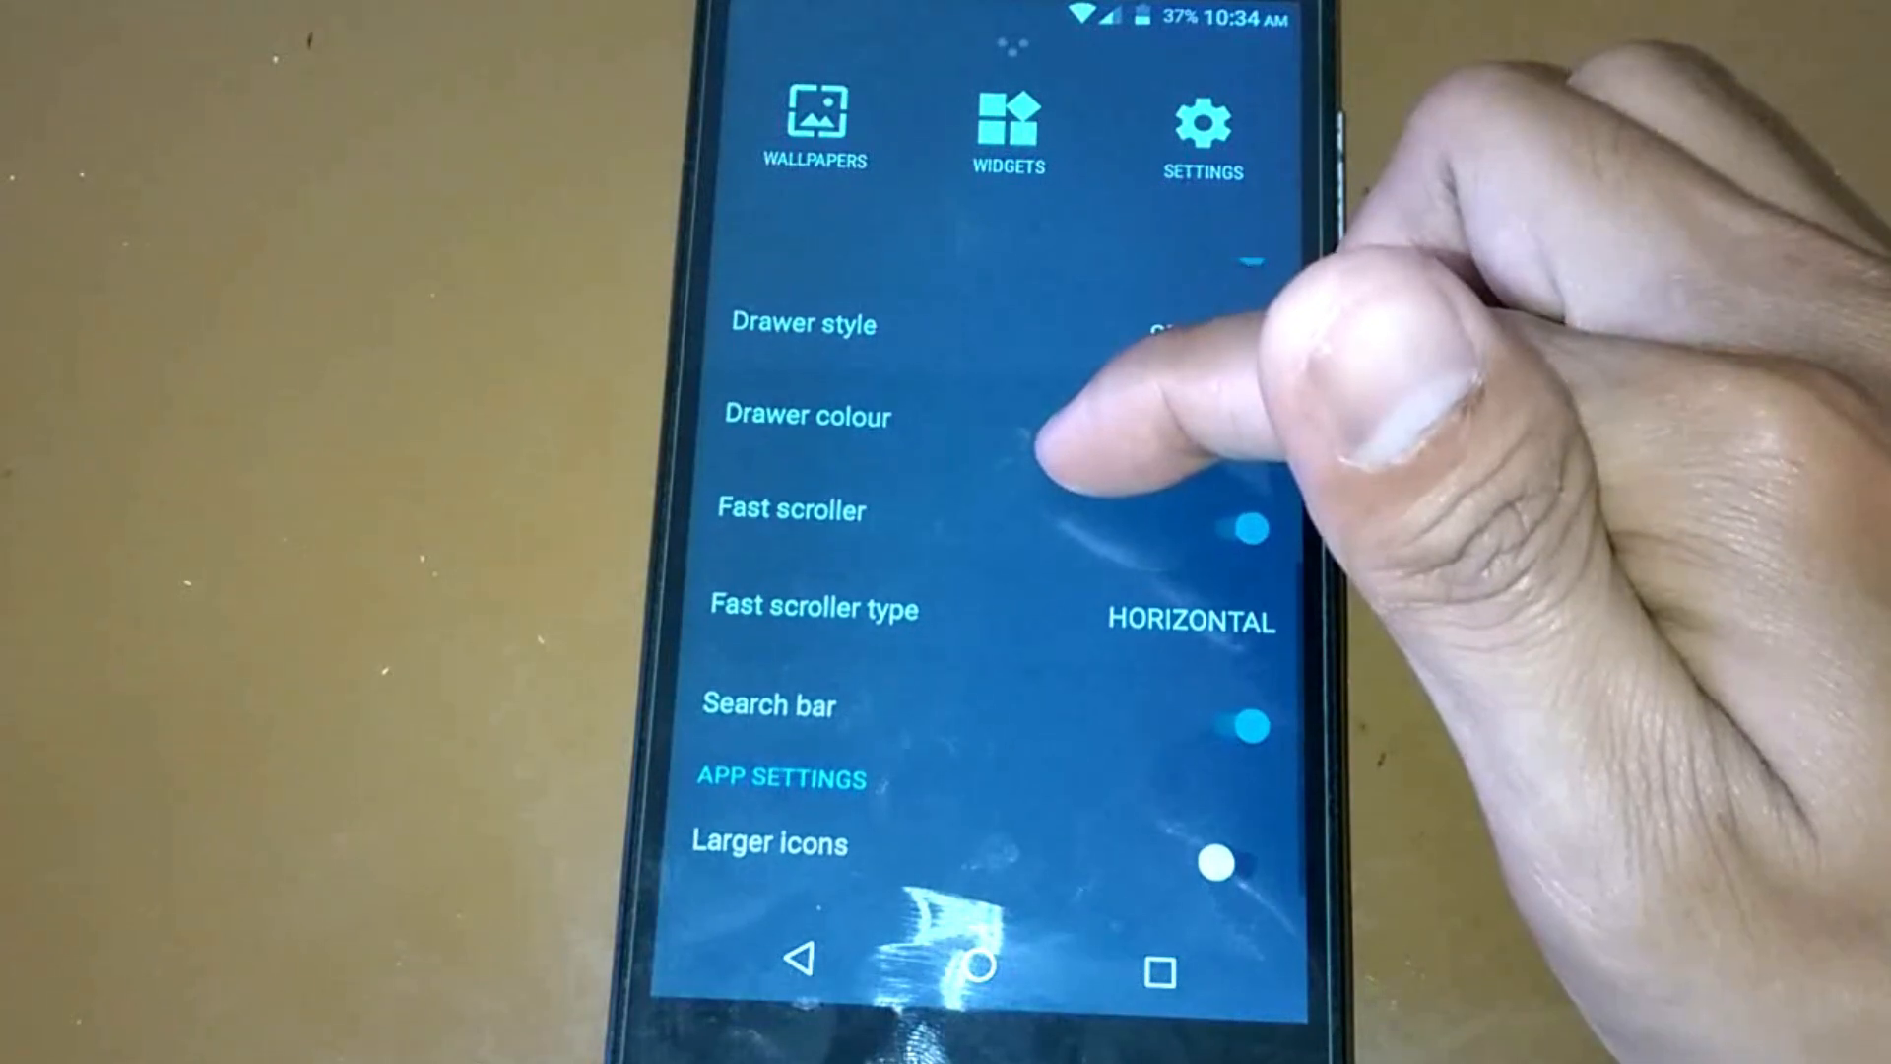
pyautogui.scroll(3)
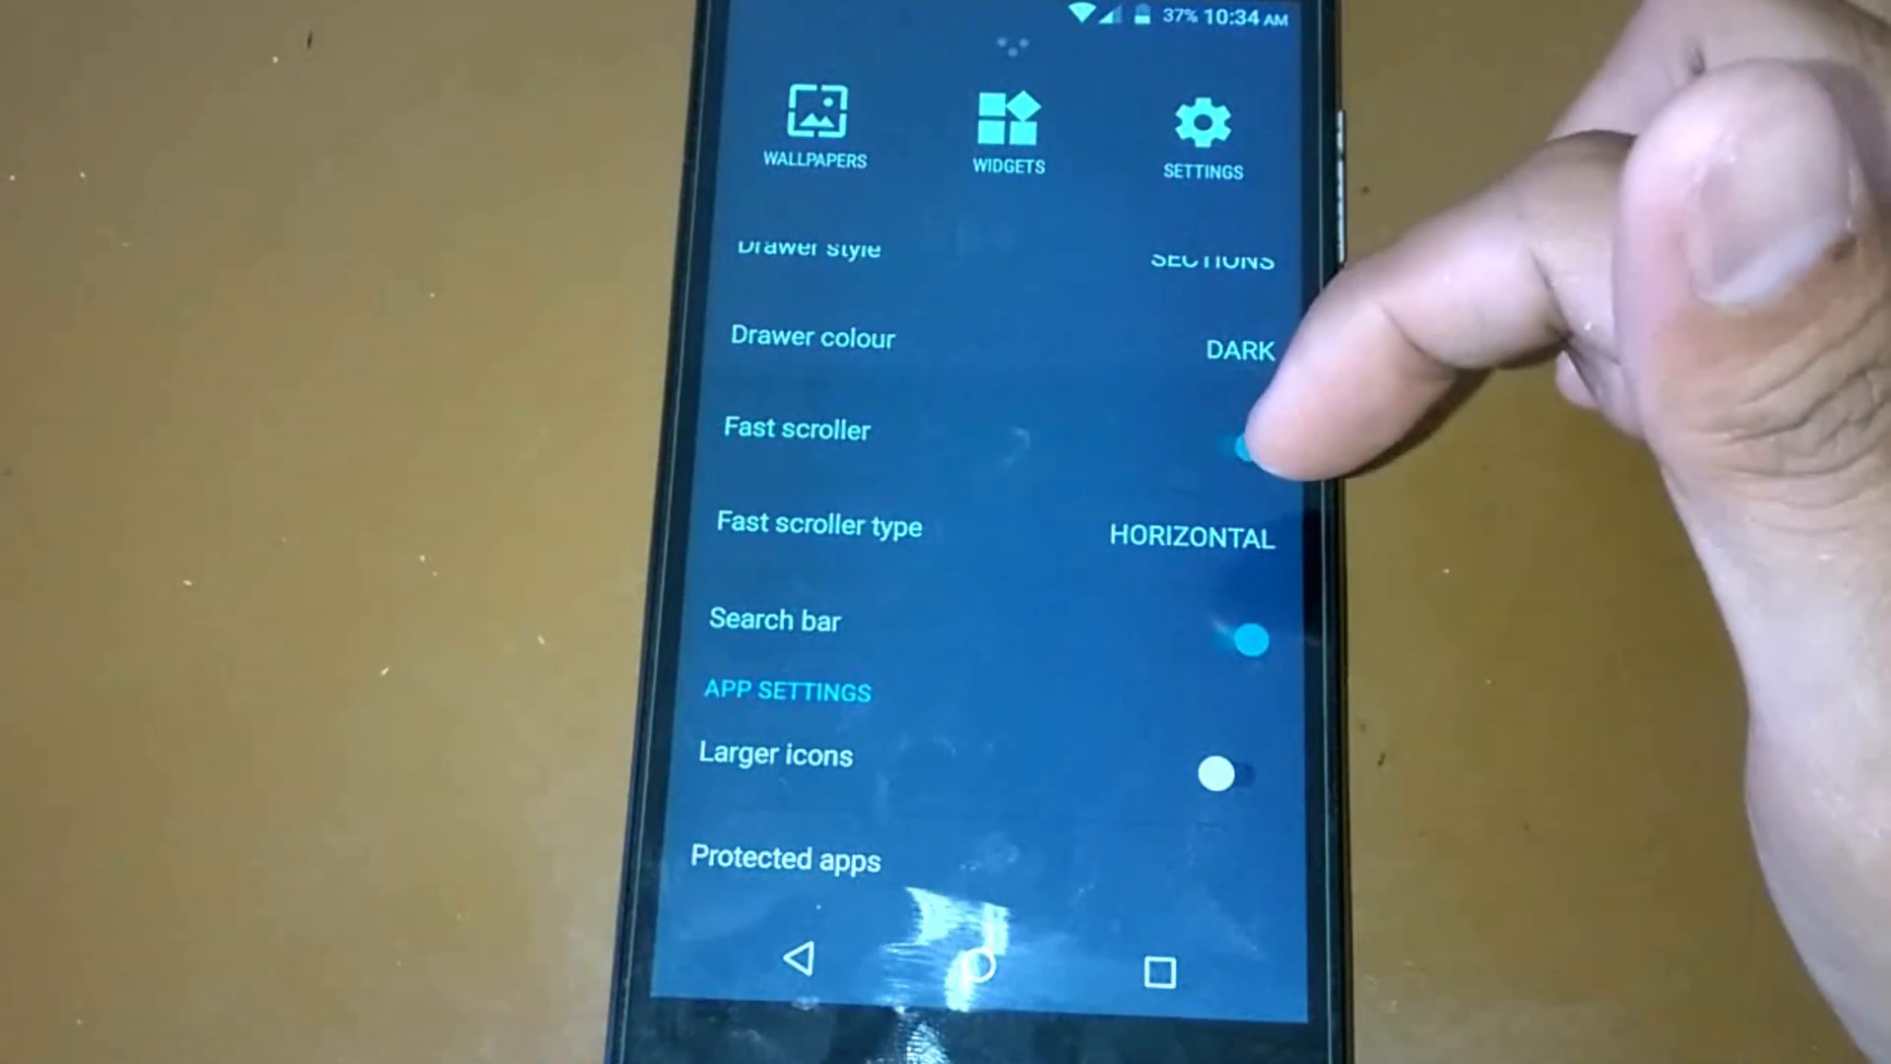
pyautogui.click(1249, 638)
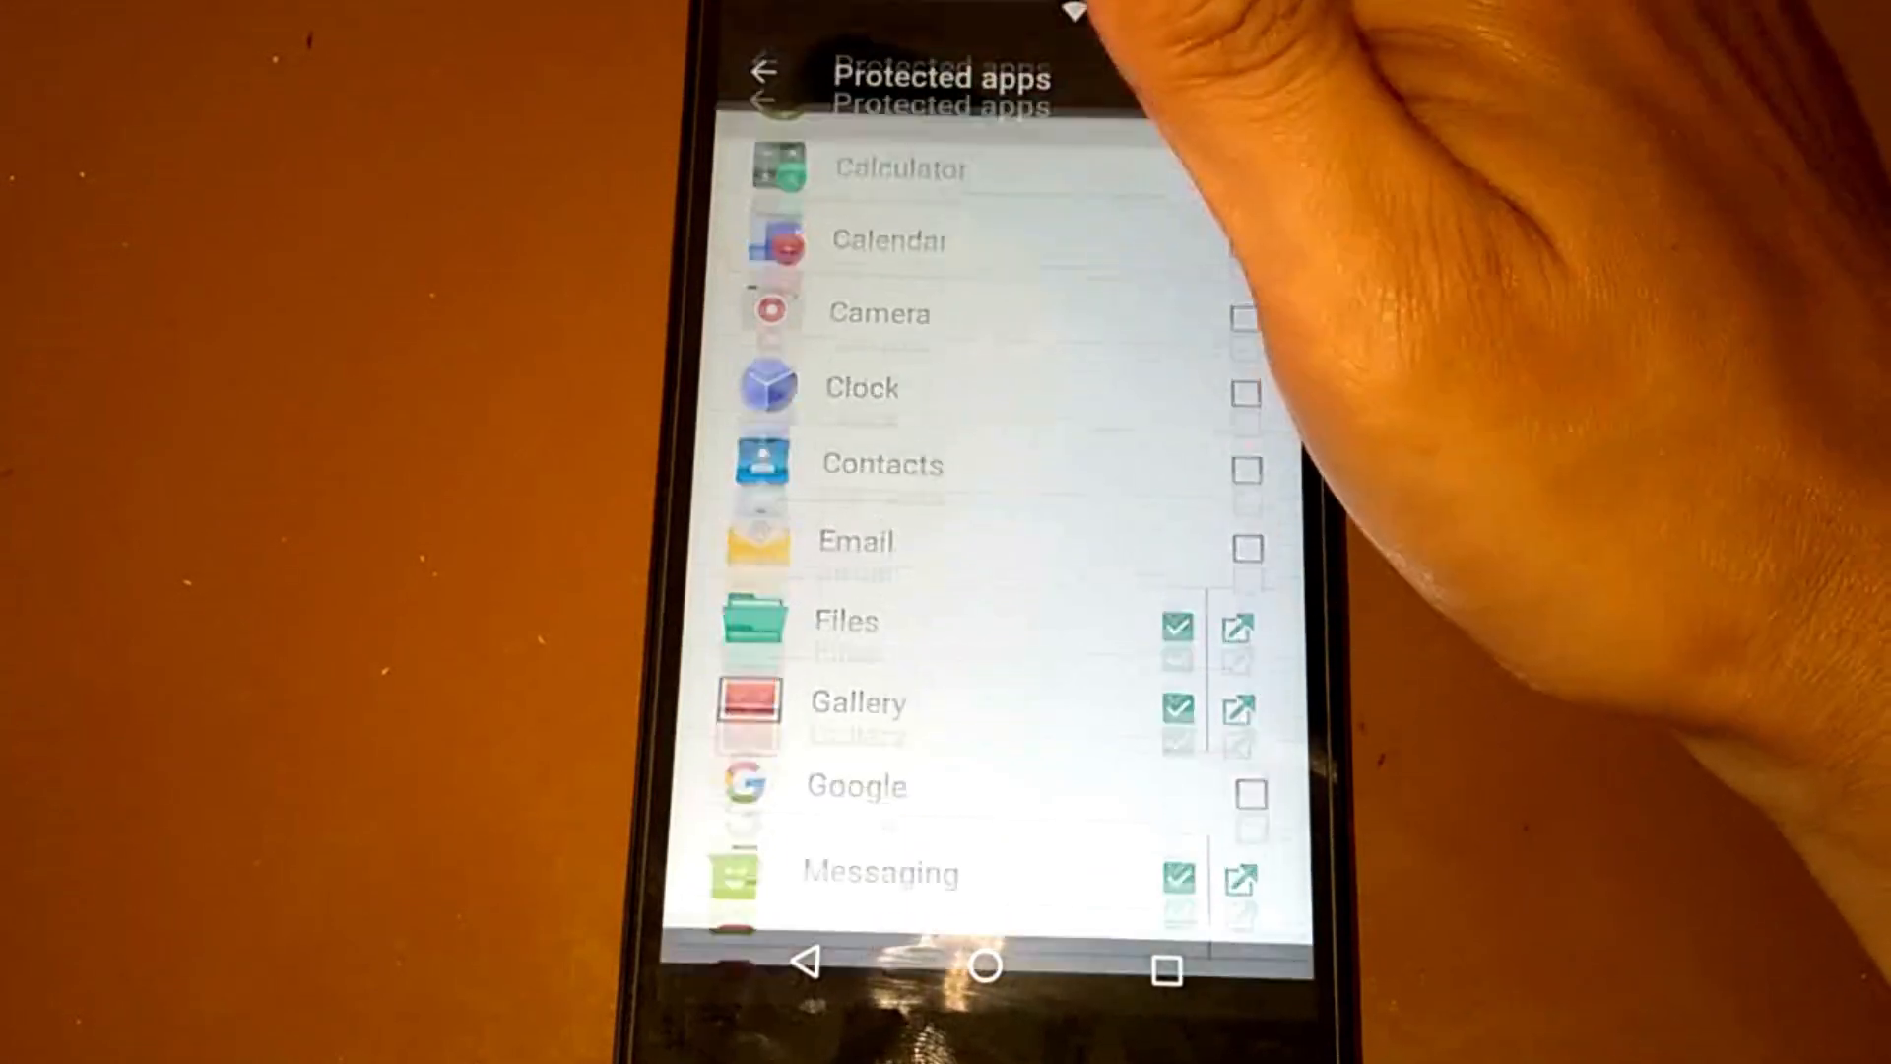
# - Return home from Protected apps, peek at the app drawer, and bring up the home screen overview
pyautogui.click(987, 965)
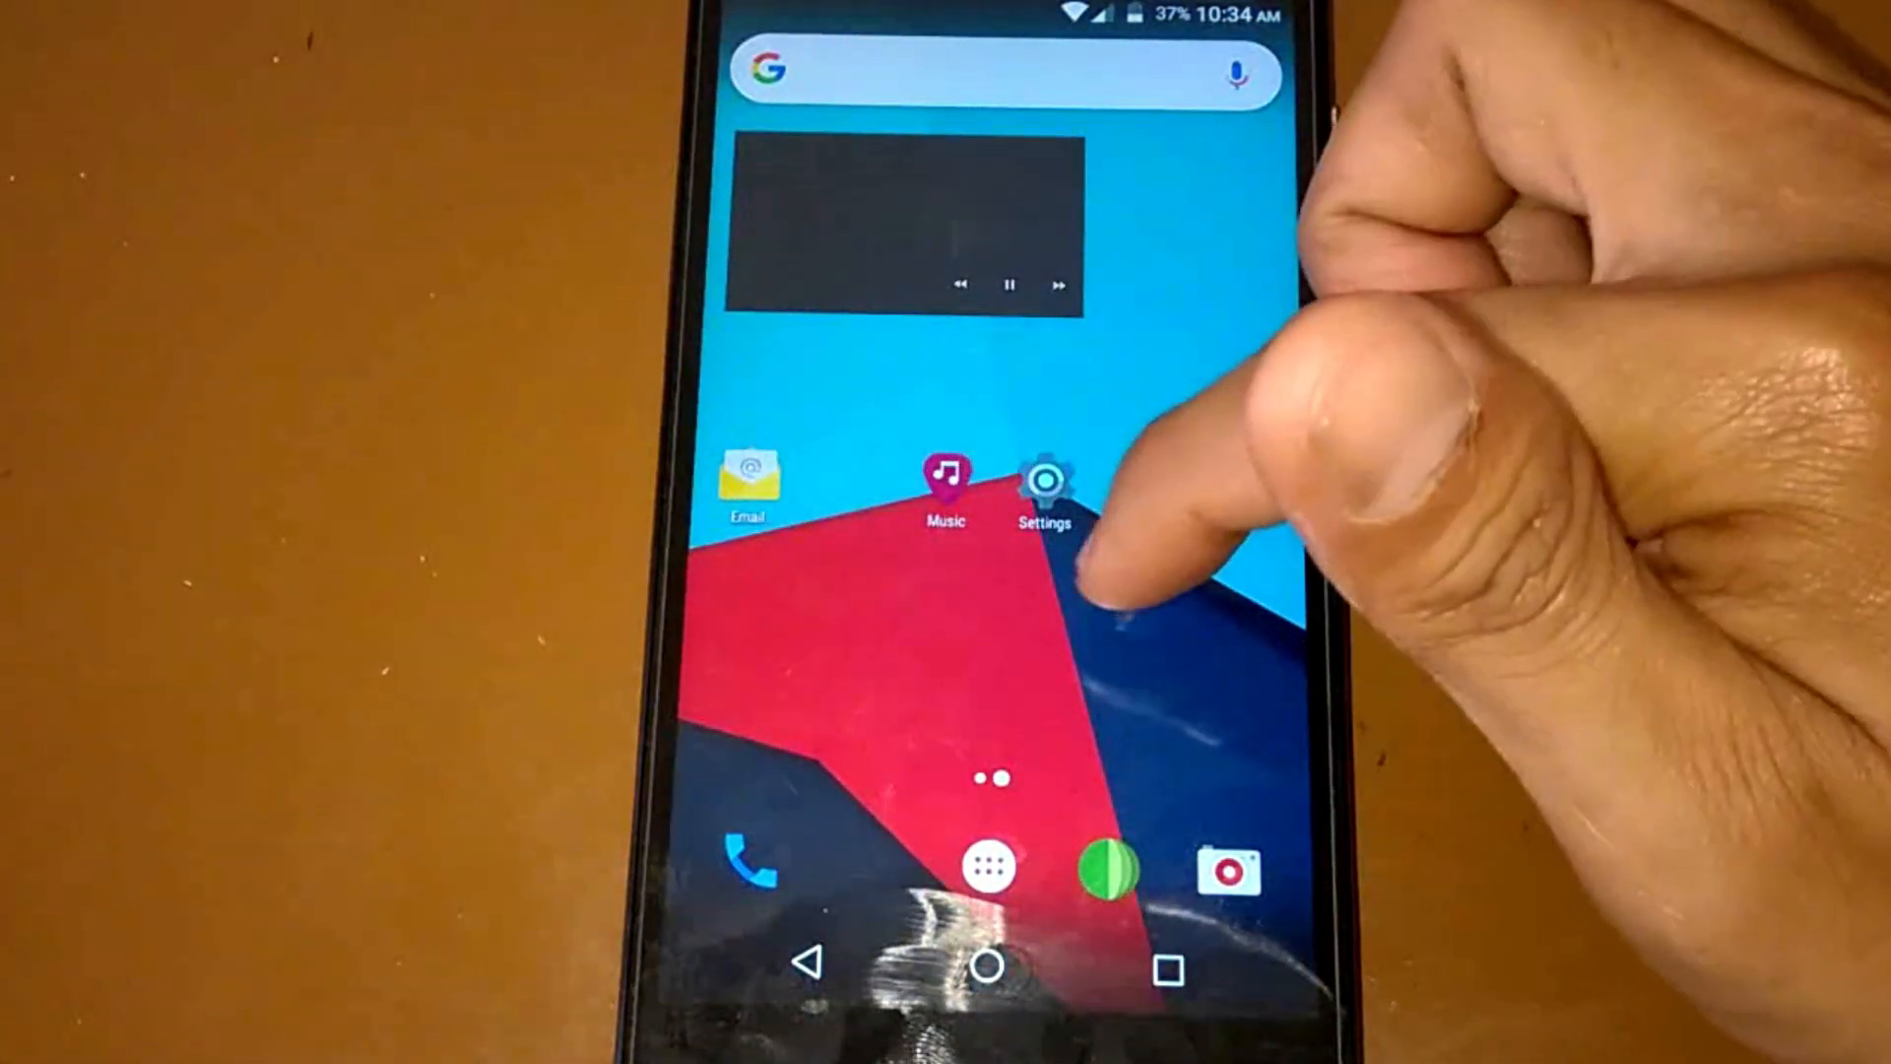
pyautogui.click(989, 867)
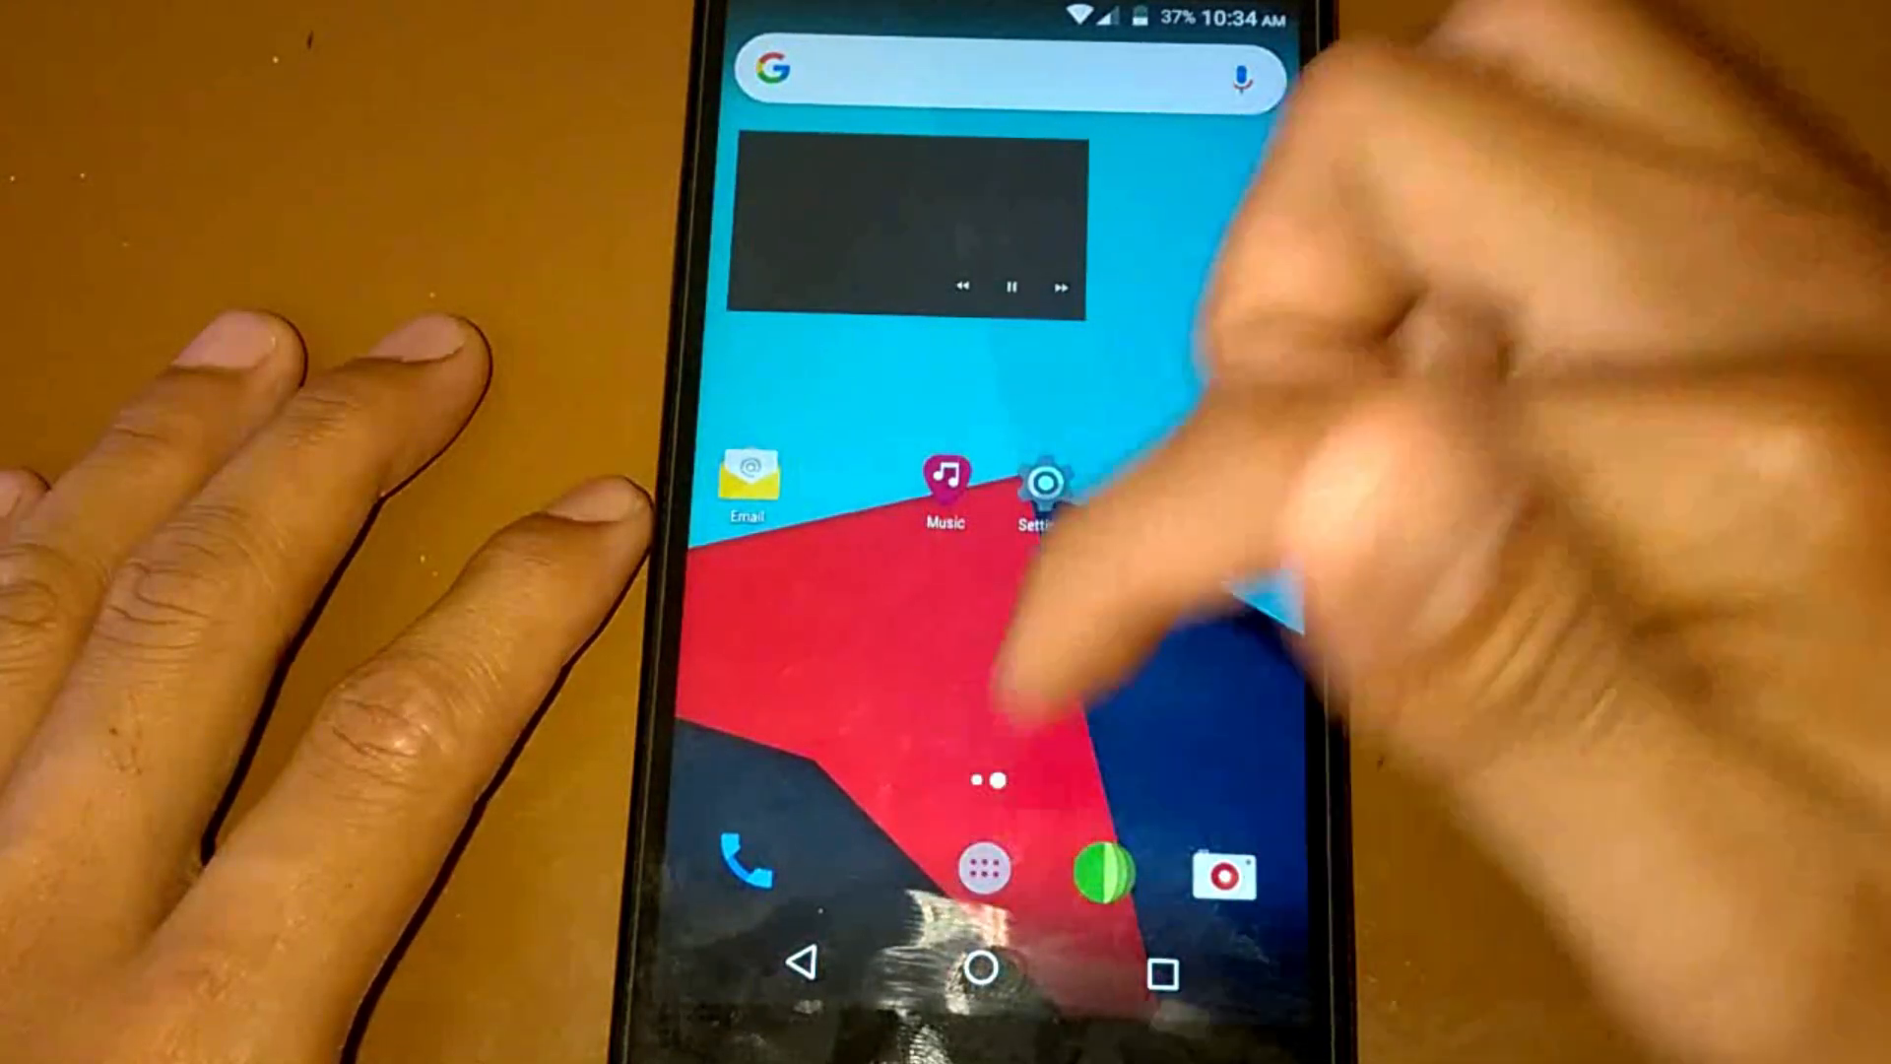
pyautogui.click(979, 859)
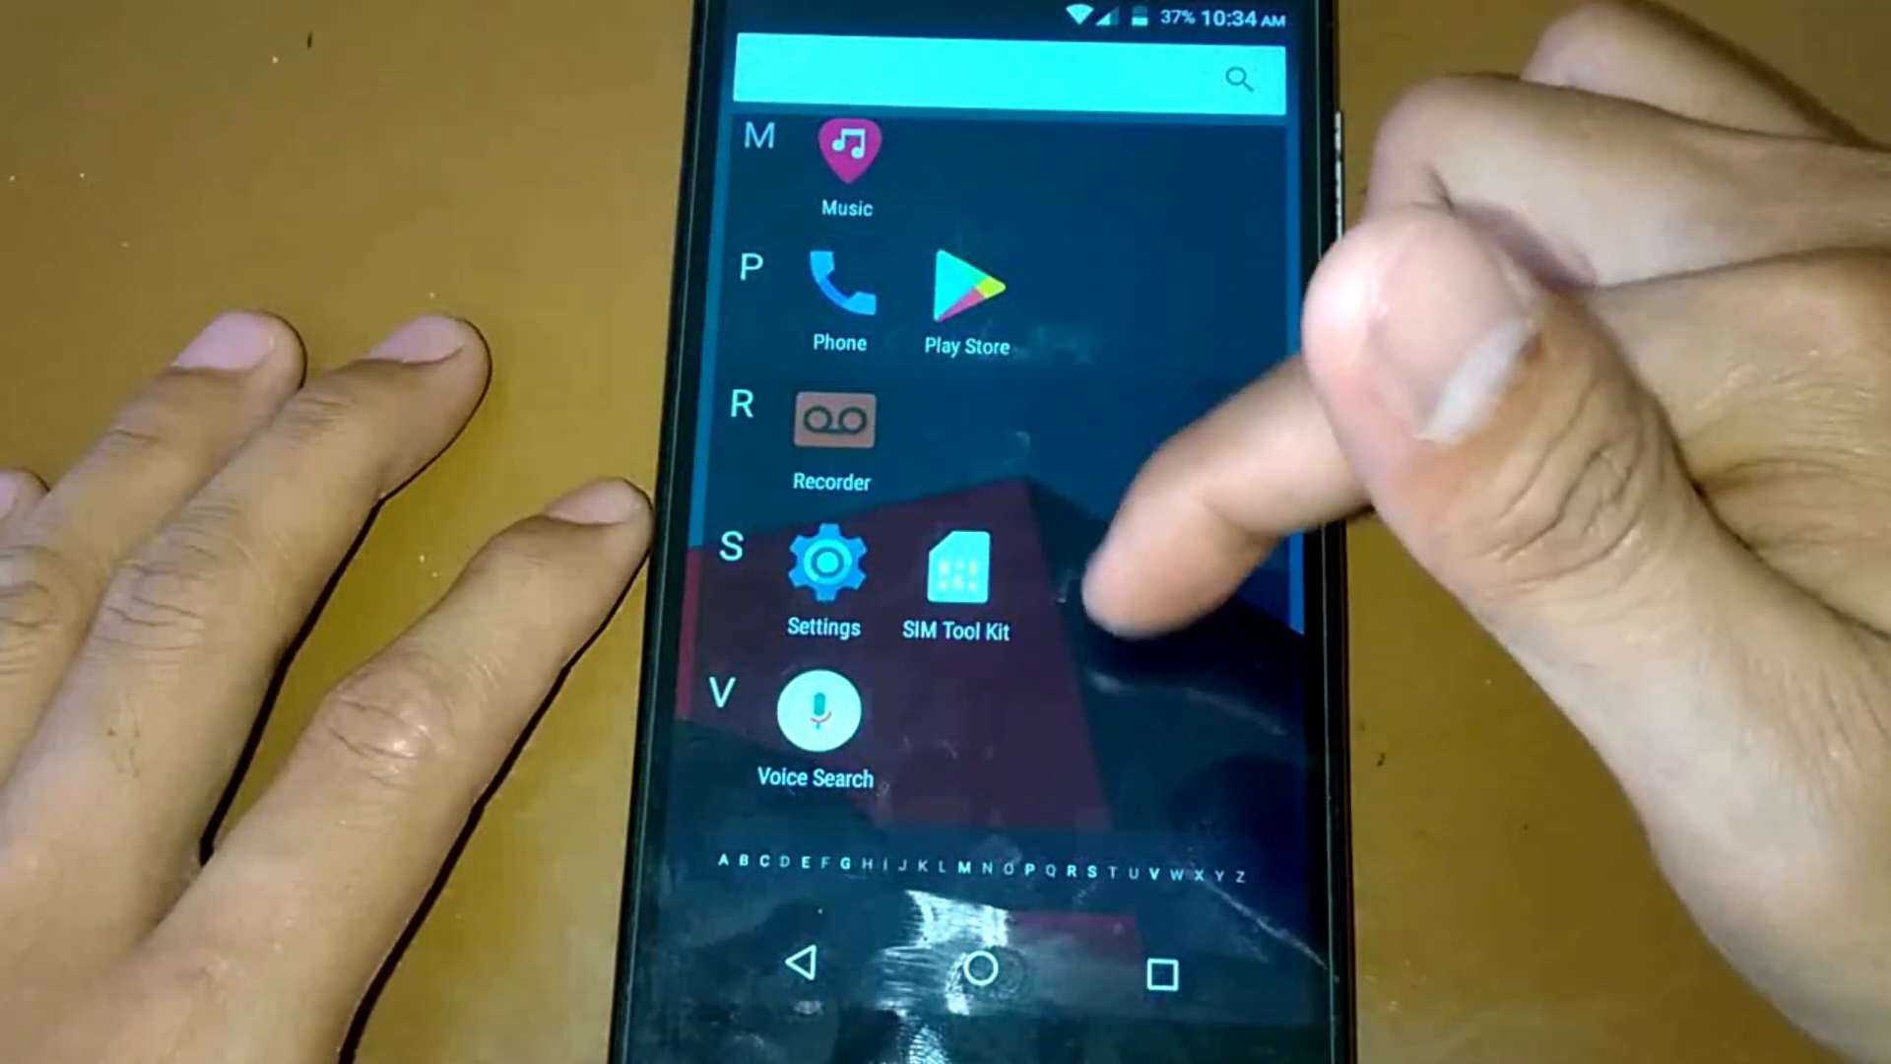
pyautogui.click(824, 567)
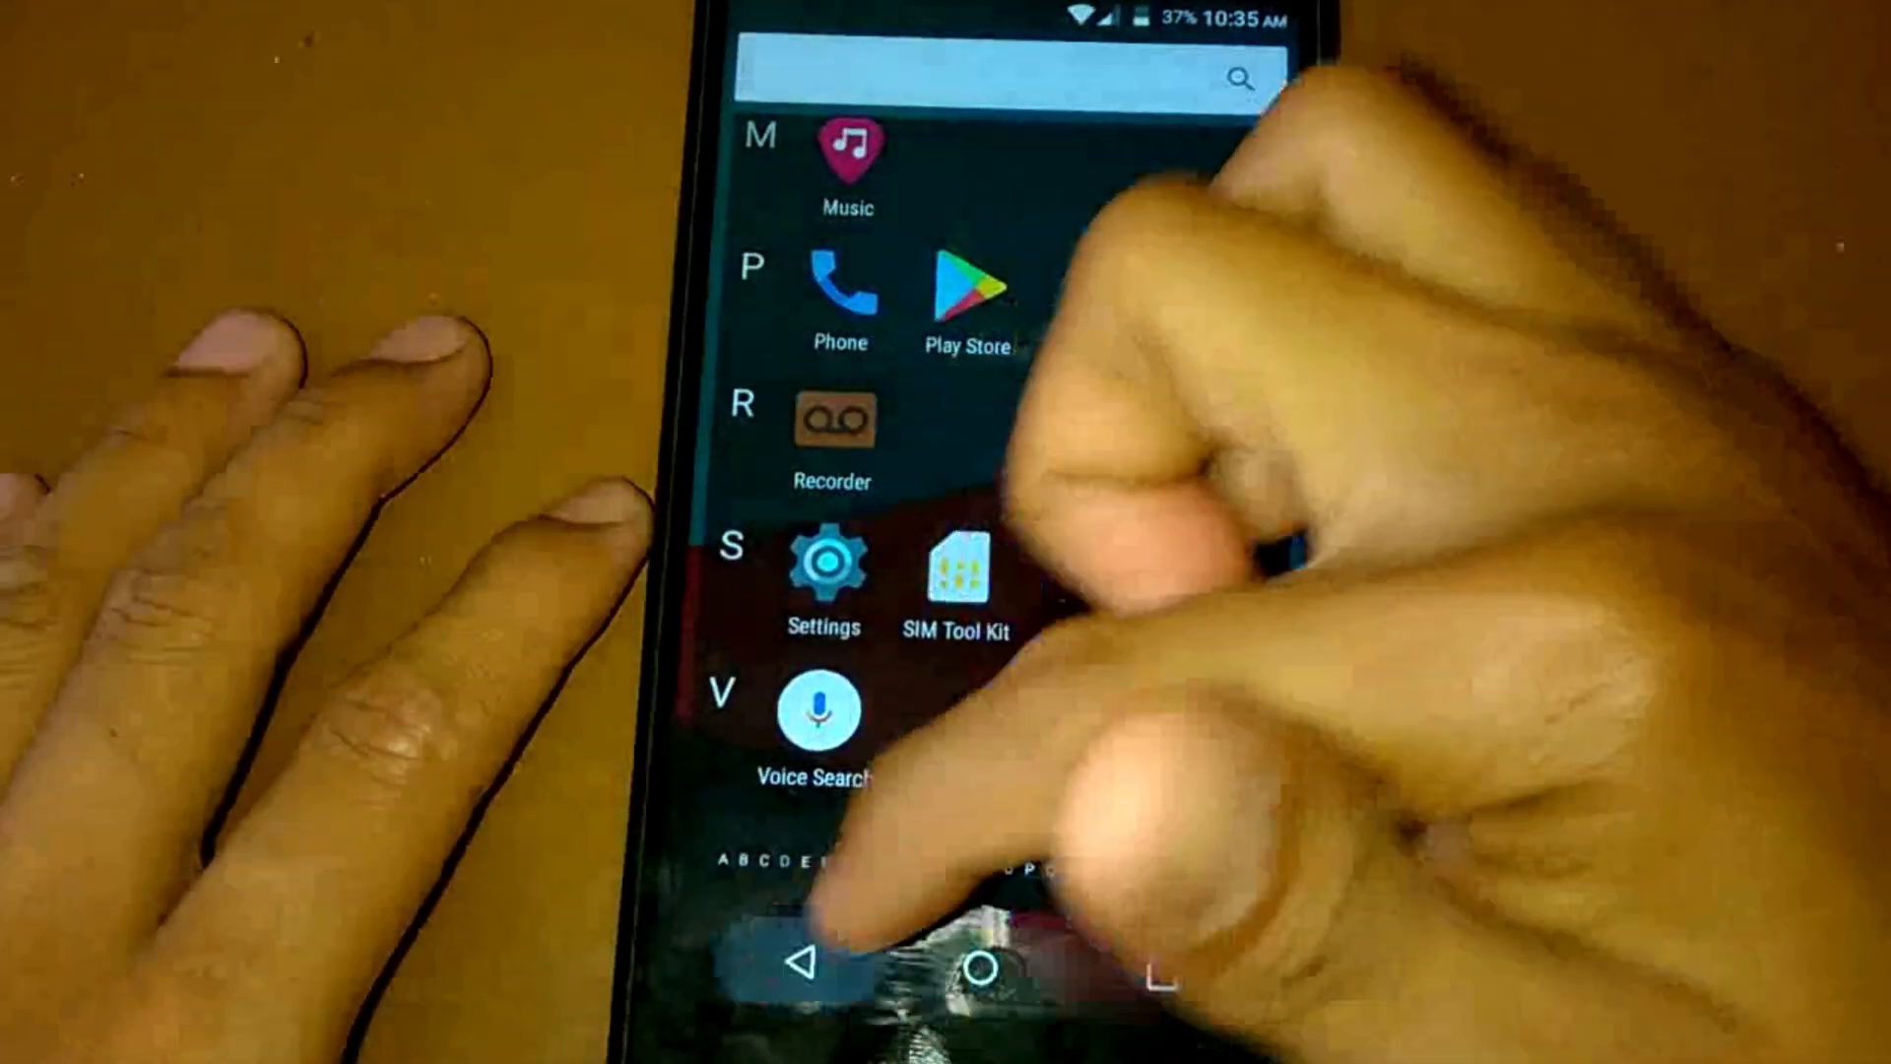
pyautogui.click(824, 561)
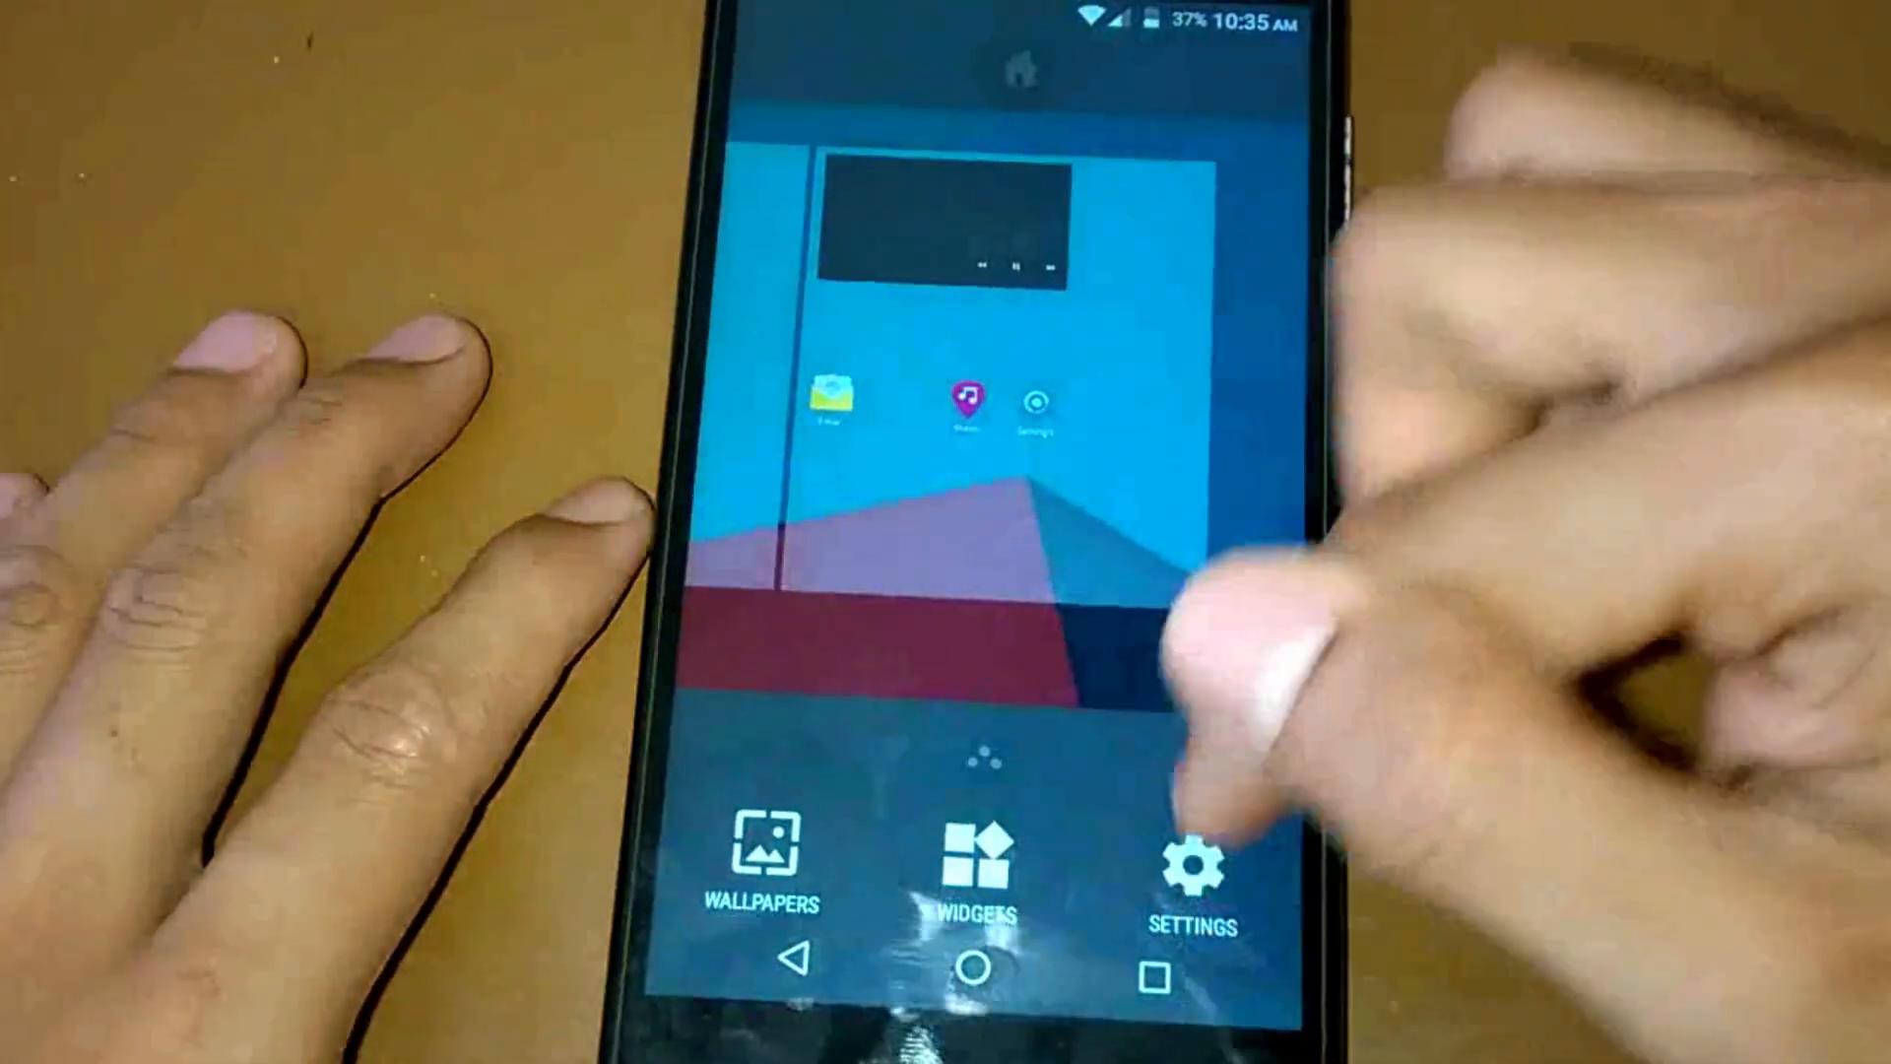
# - Reopen Protected apps from launcher settings and leave only Gallery checked
pyautogui.click(1196, 857)
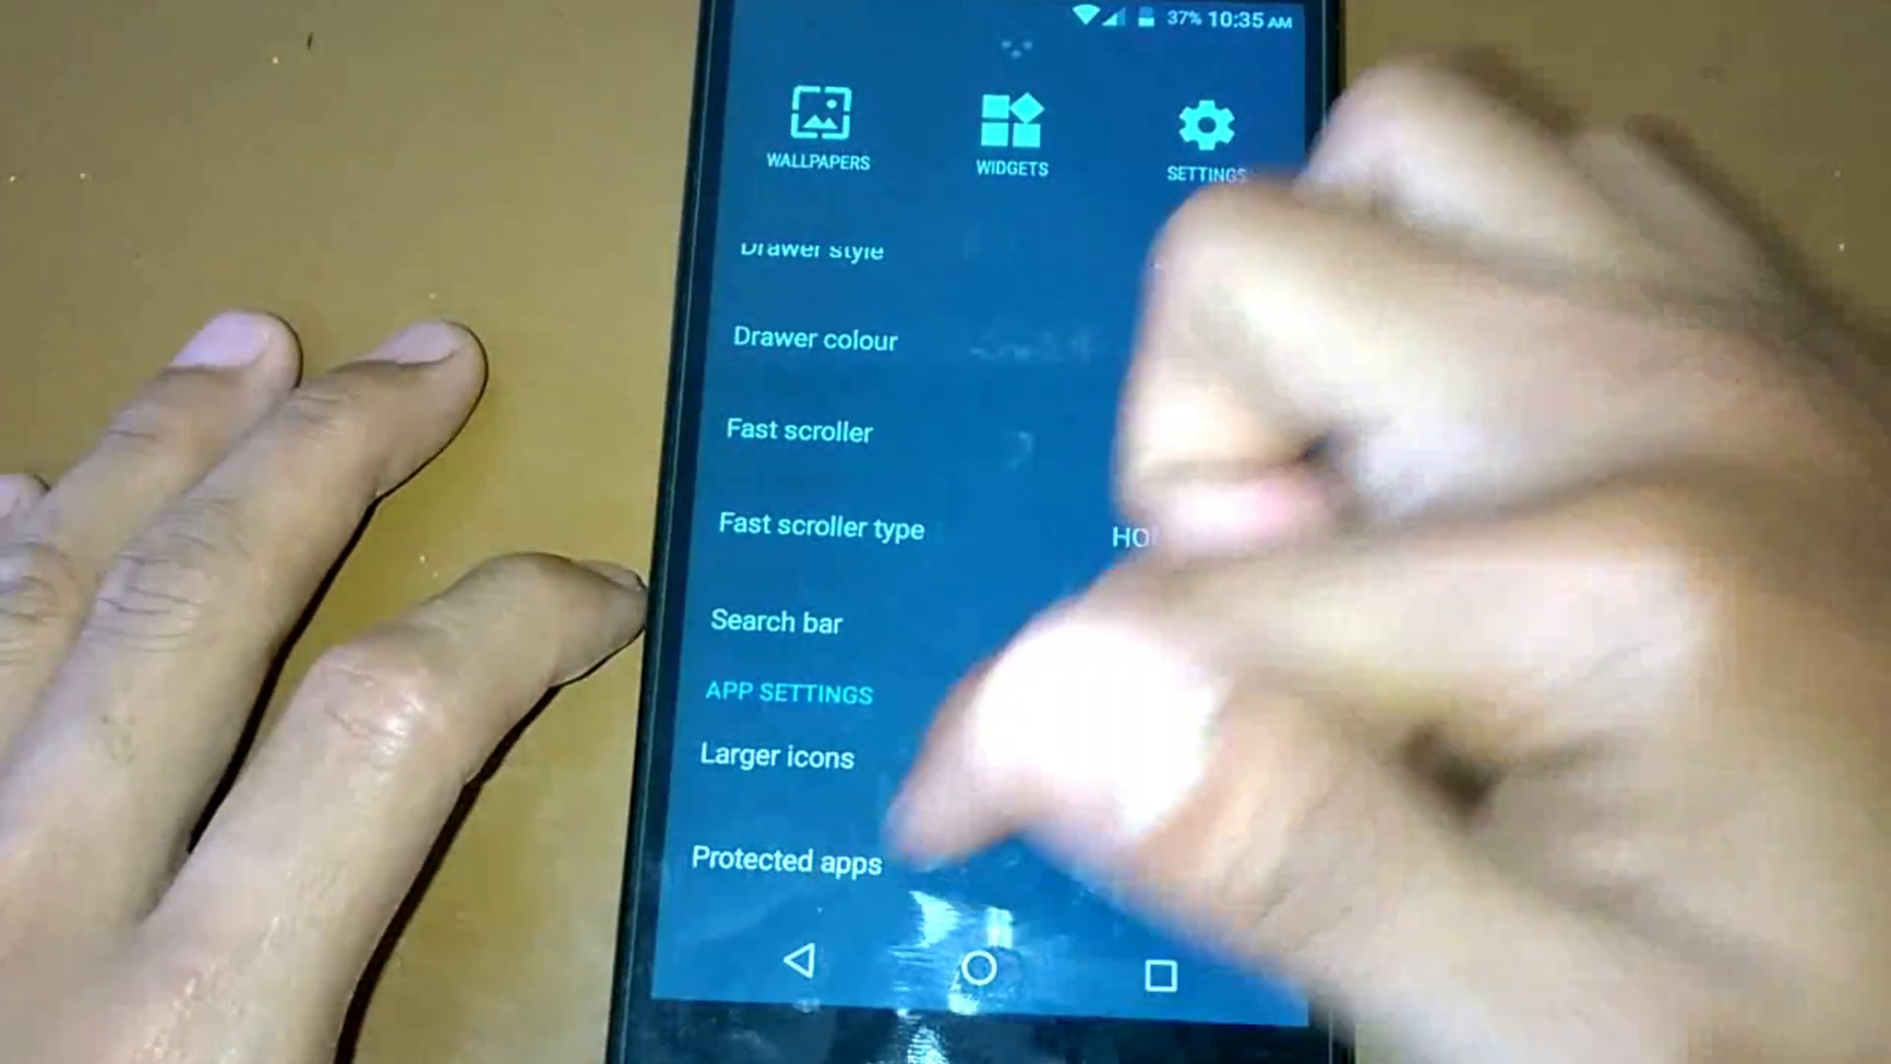
pyautogui.click(786, 861)
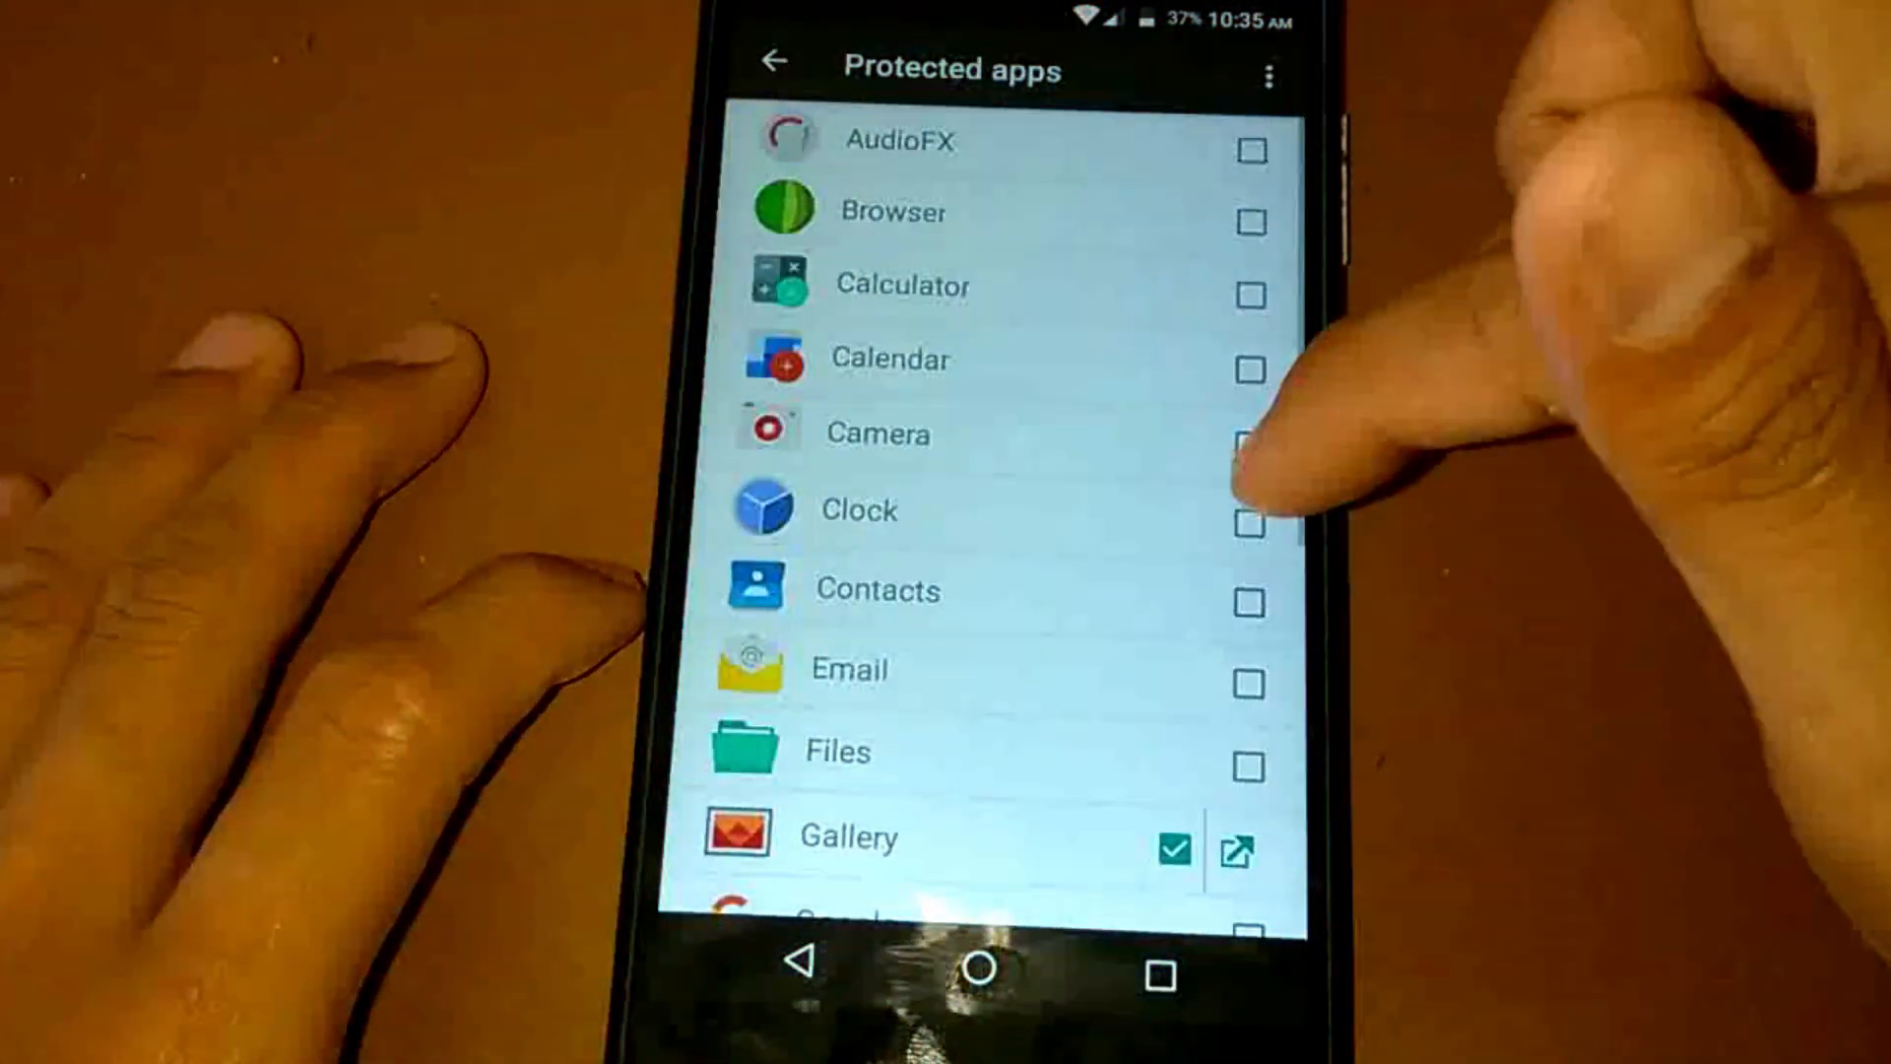
pyautogui.scroll(3)
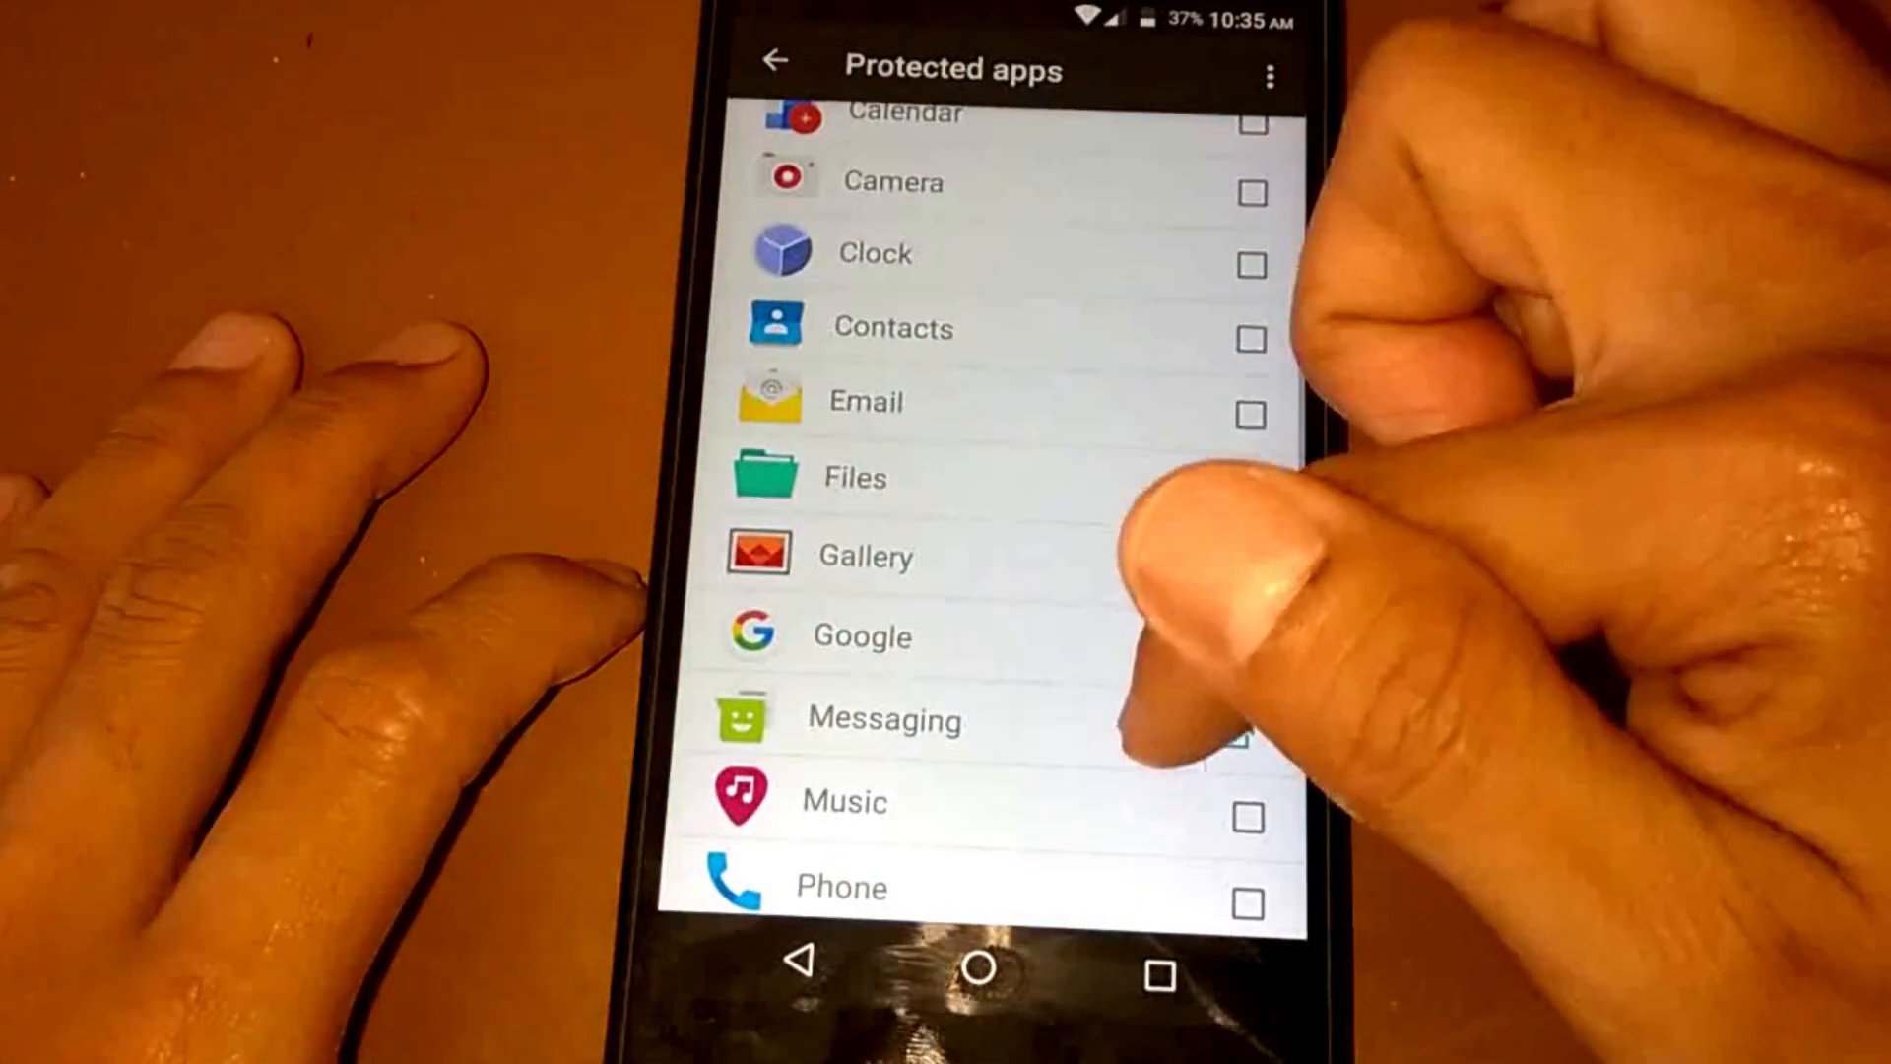